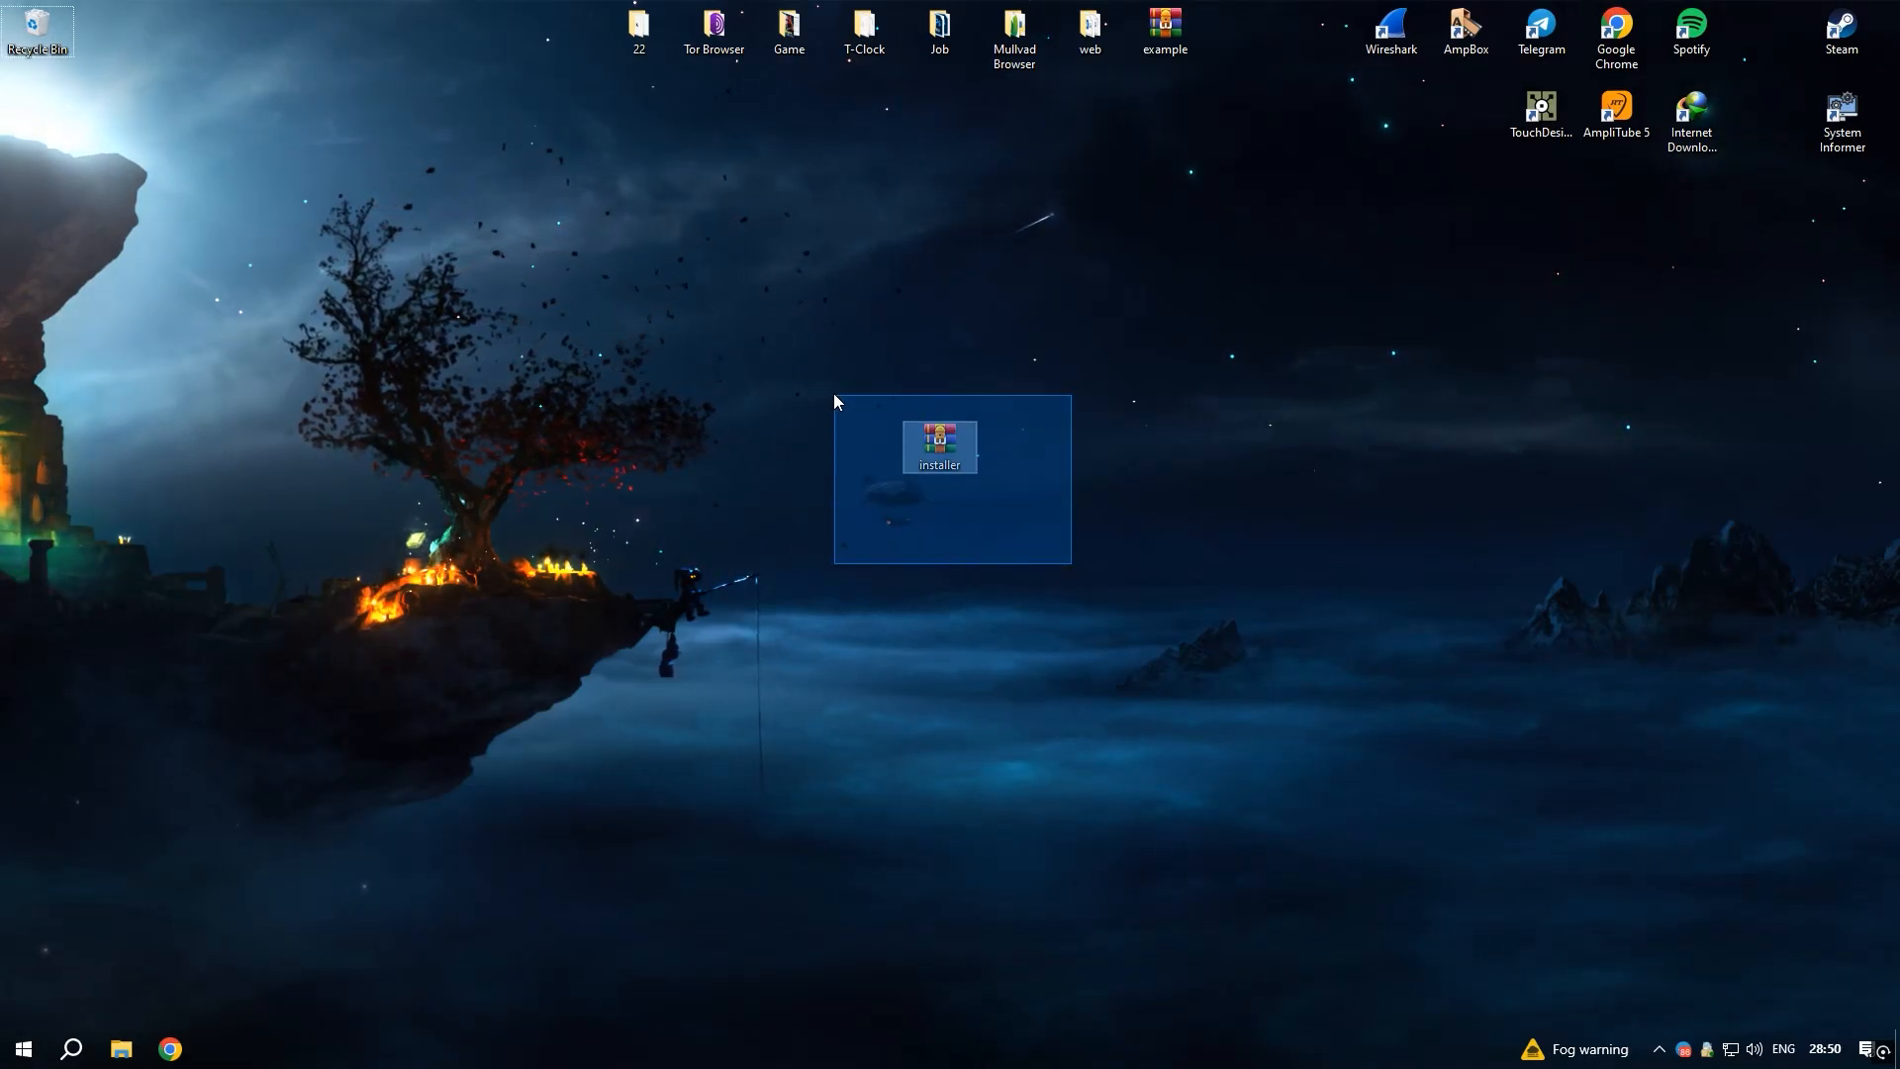
double_click(938, 445)
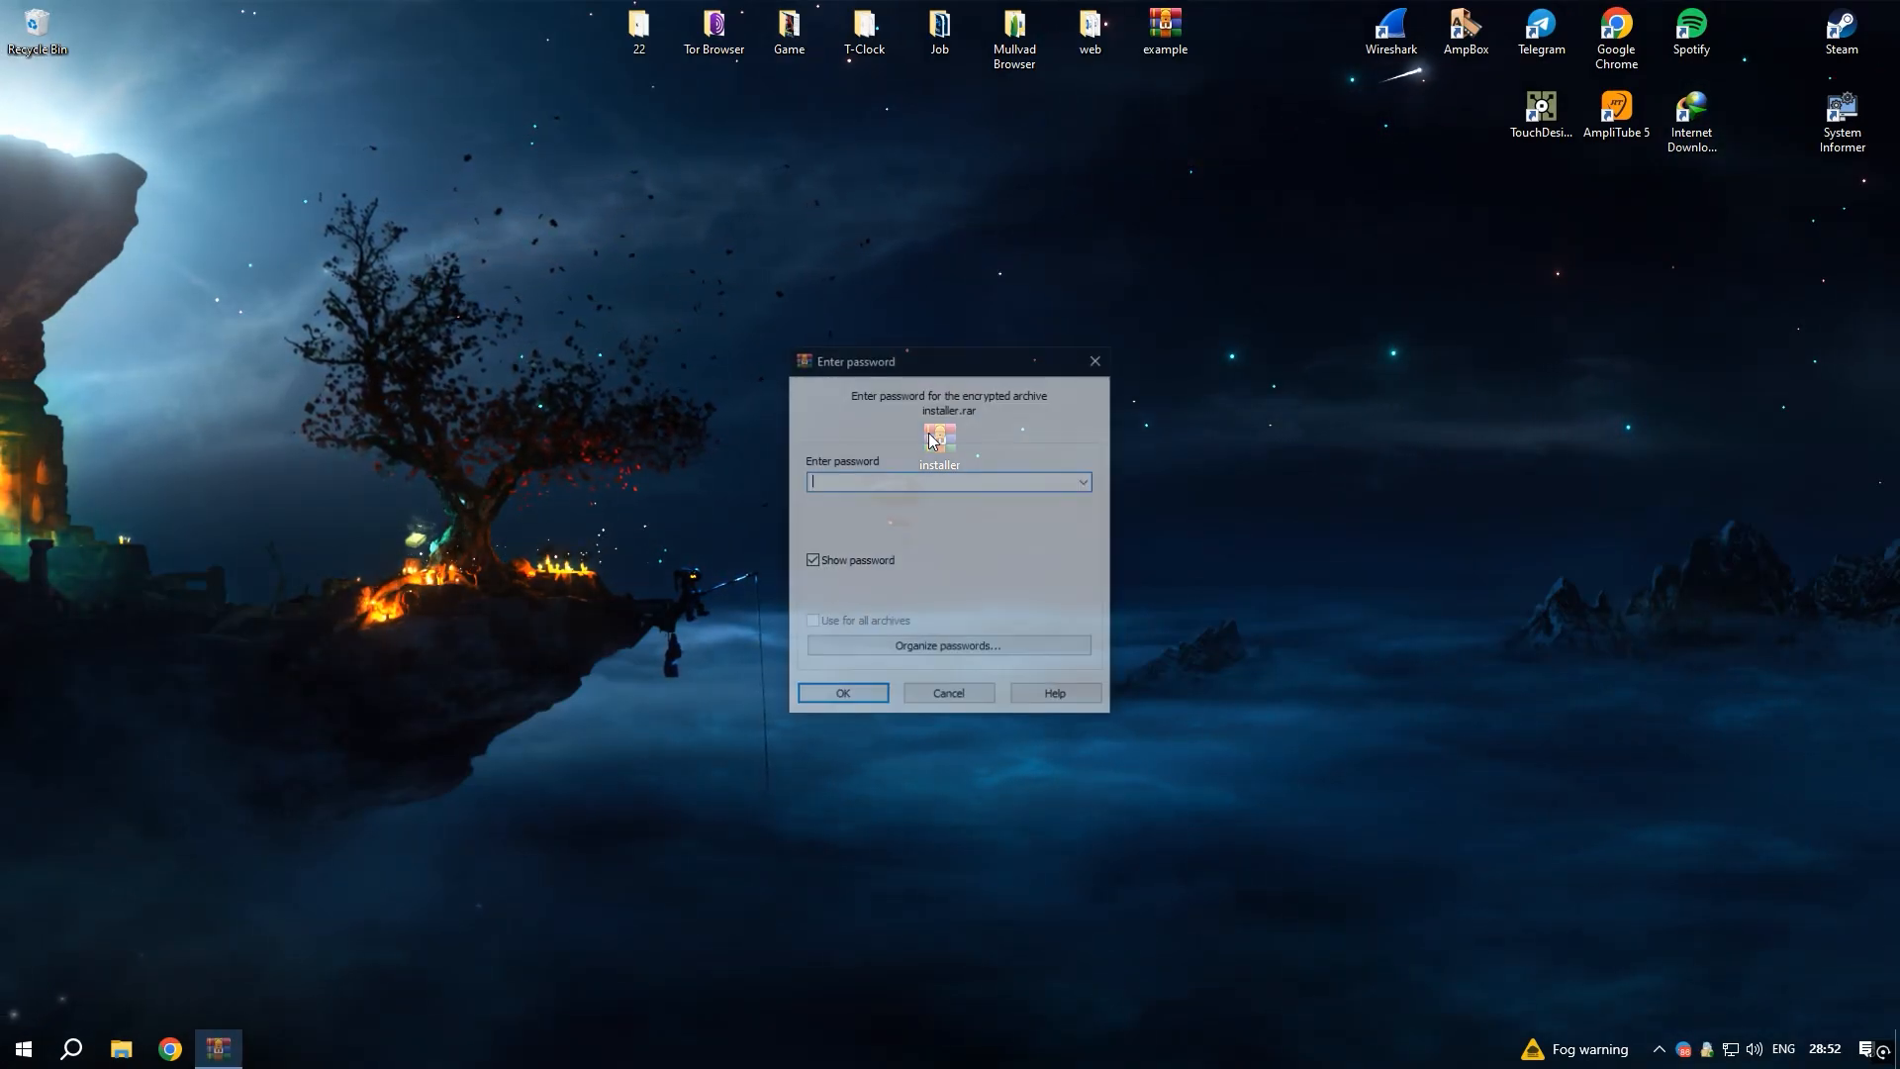
text(2023)
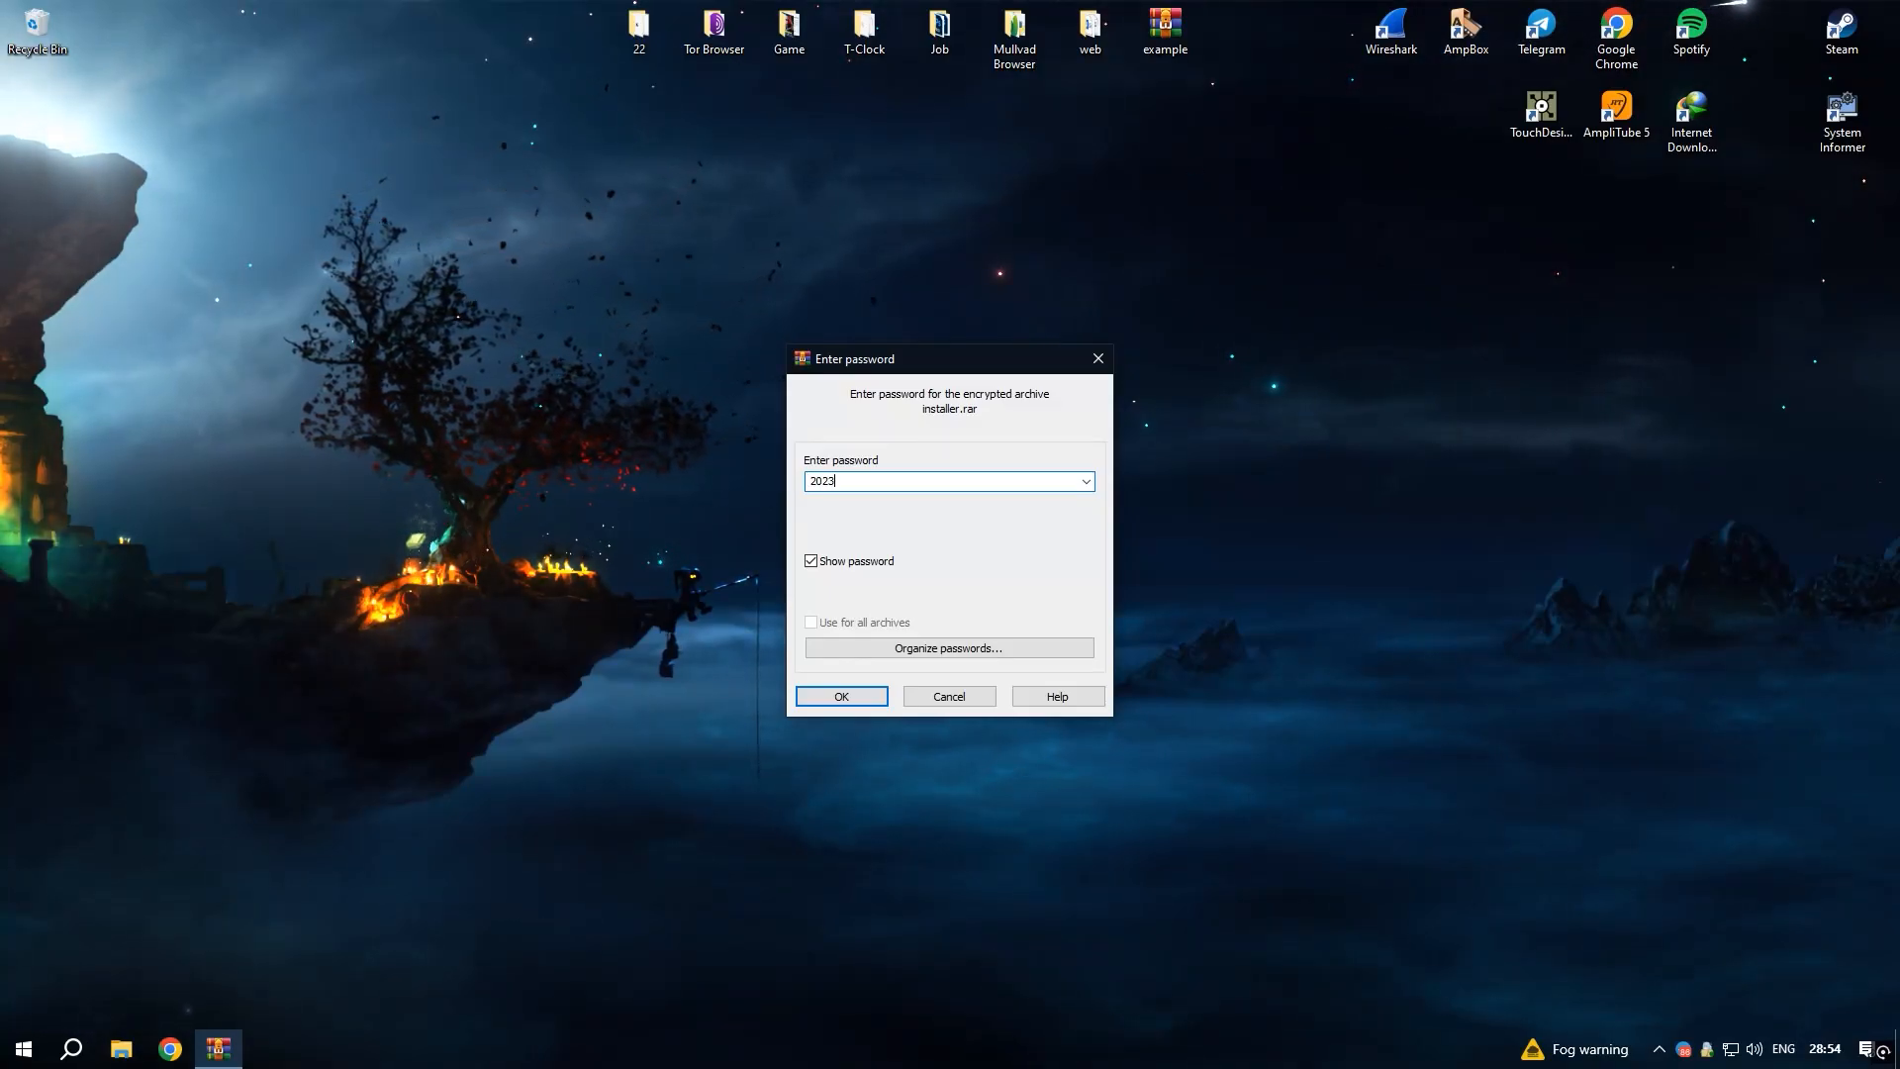
click(839, 695)
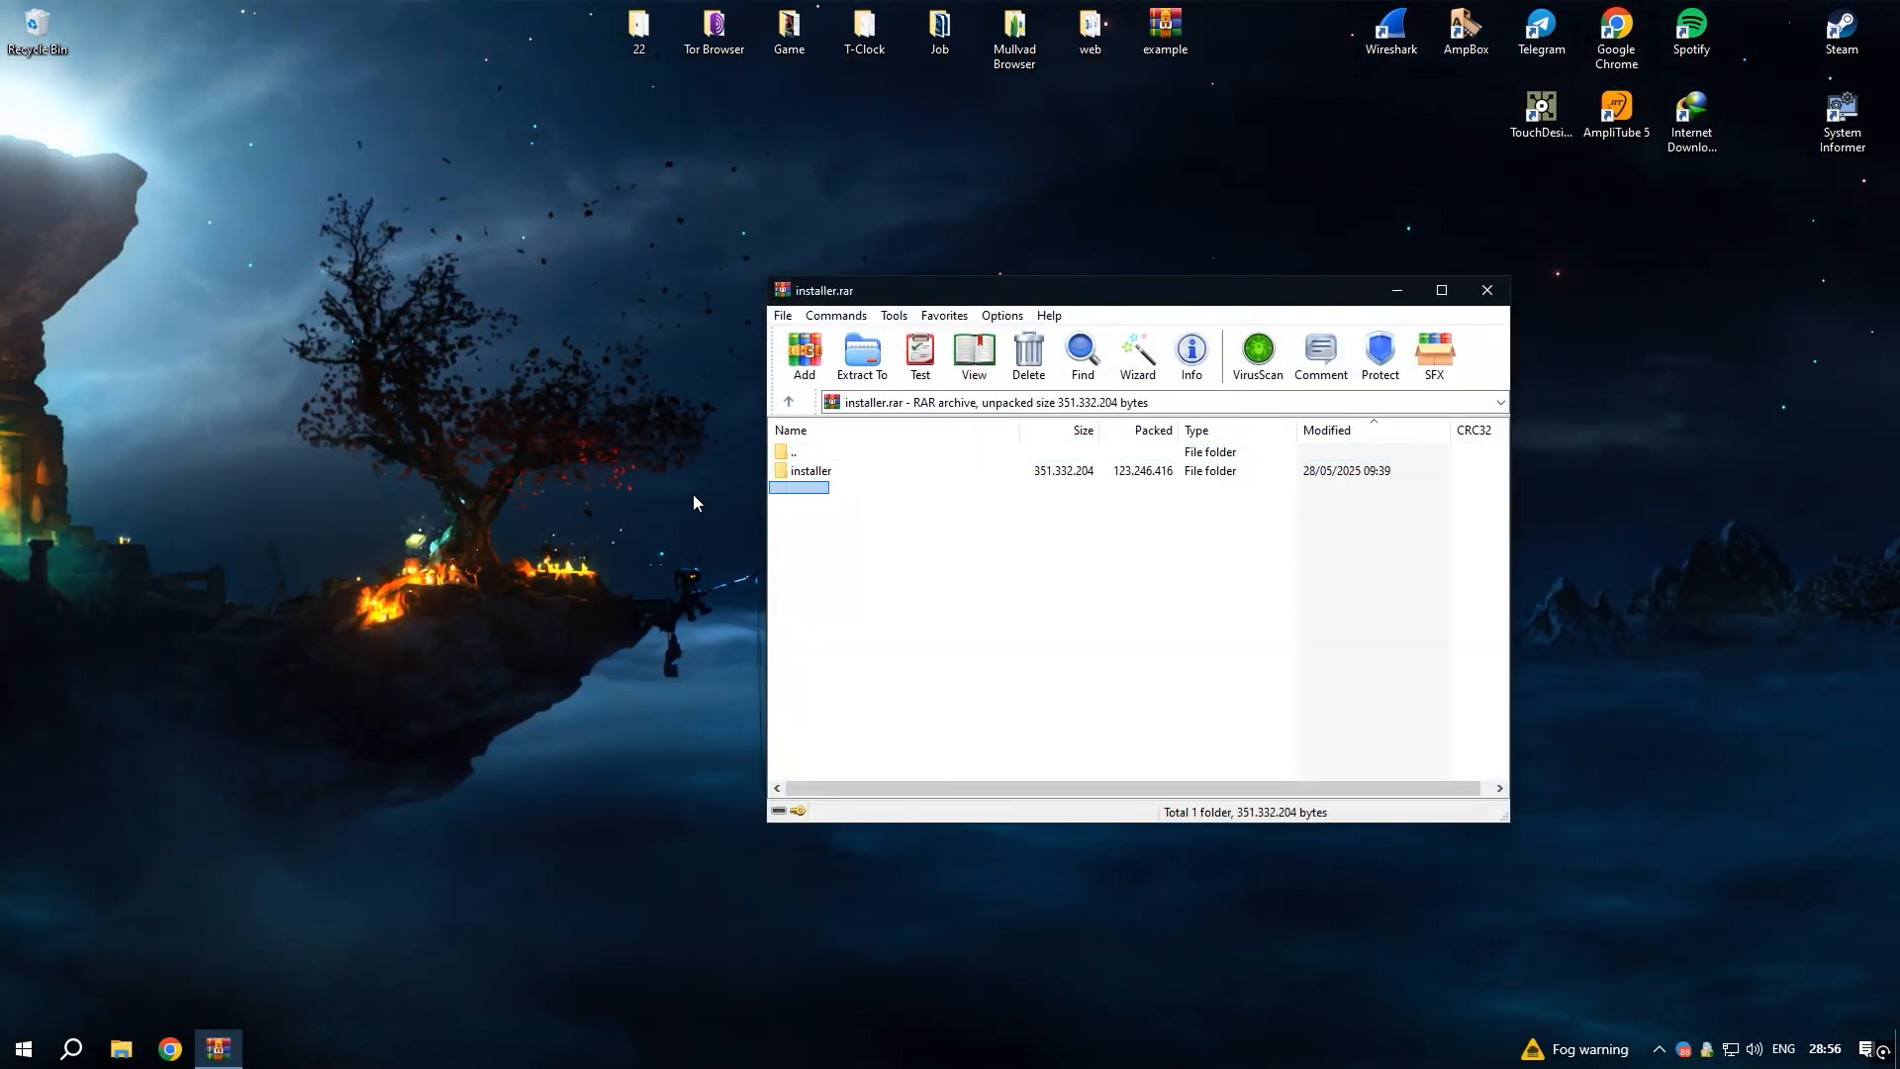
click(861, 355)
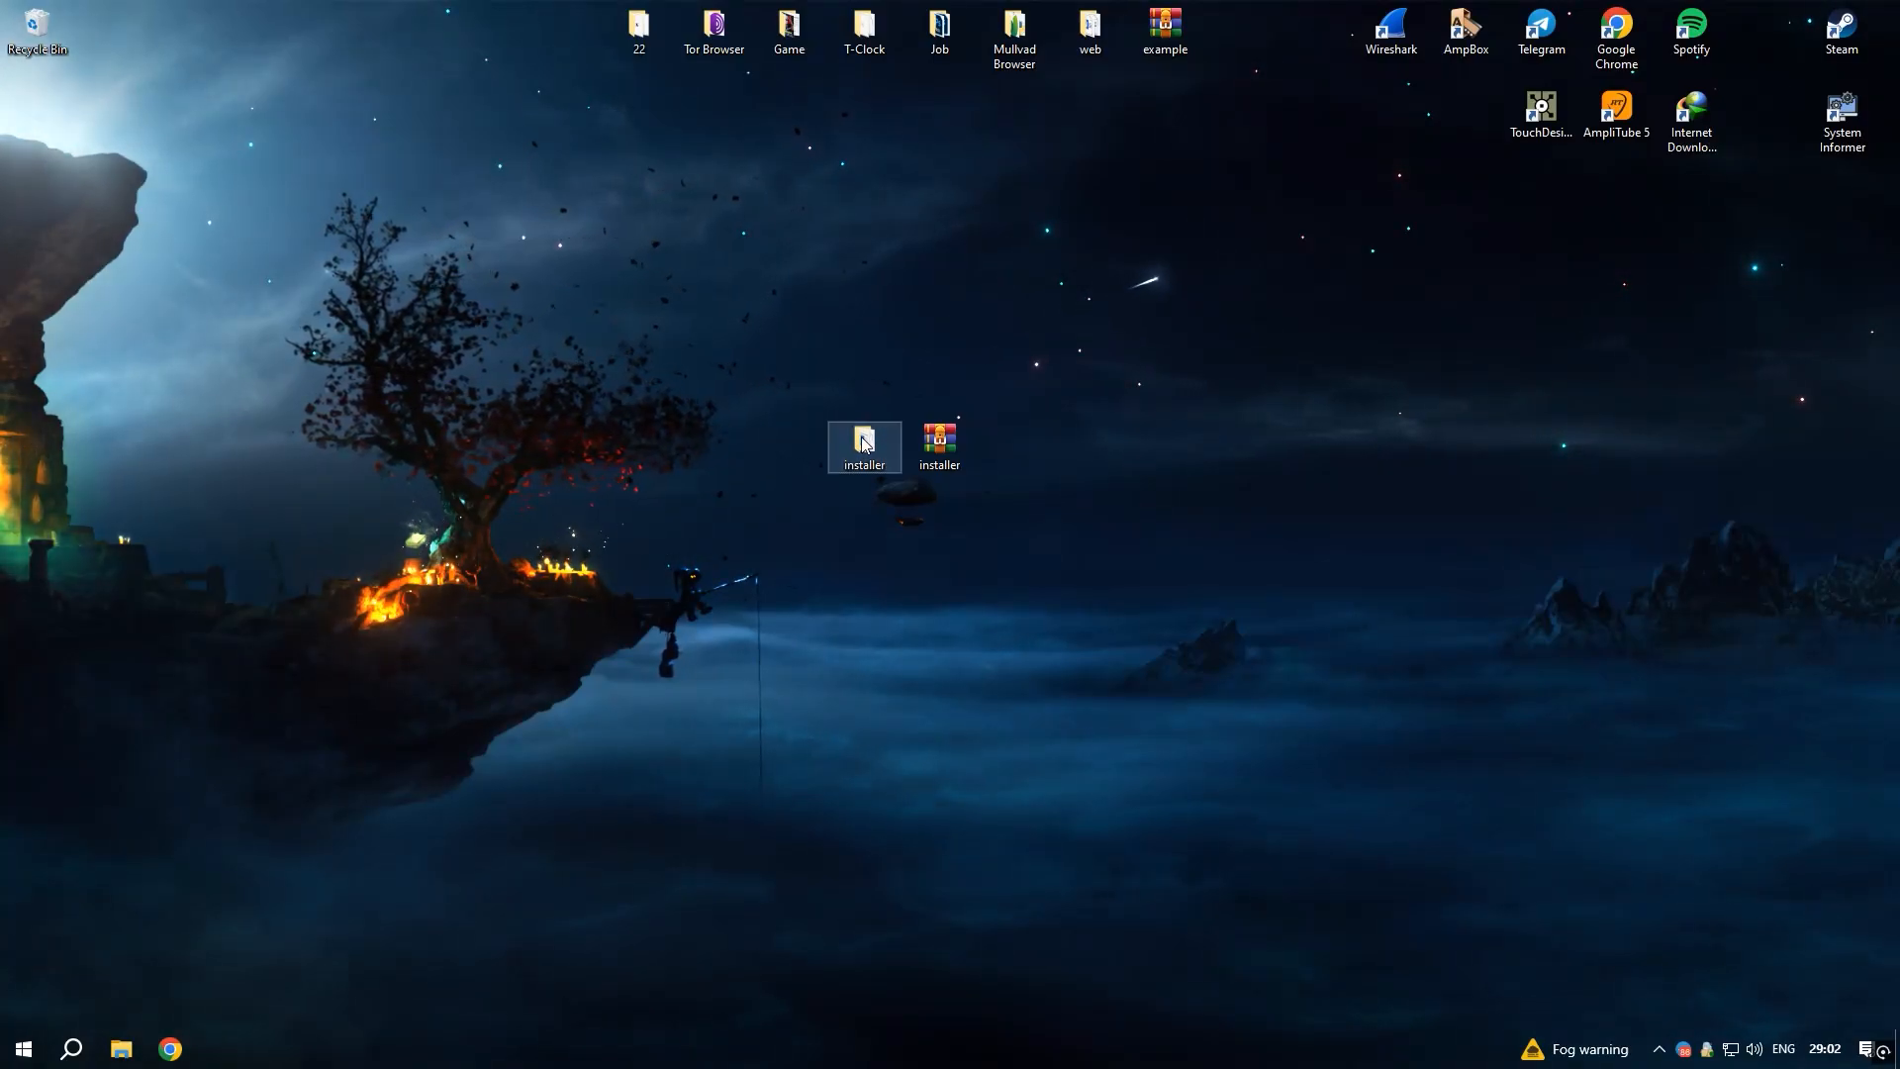
Step: Launch the install application from the extracted installer folder
double_click(863, 446)
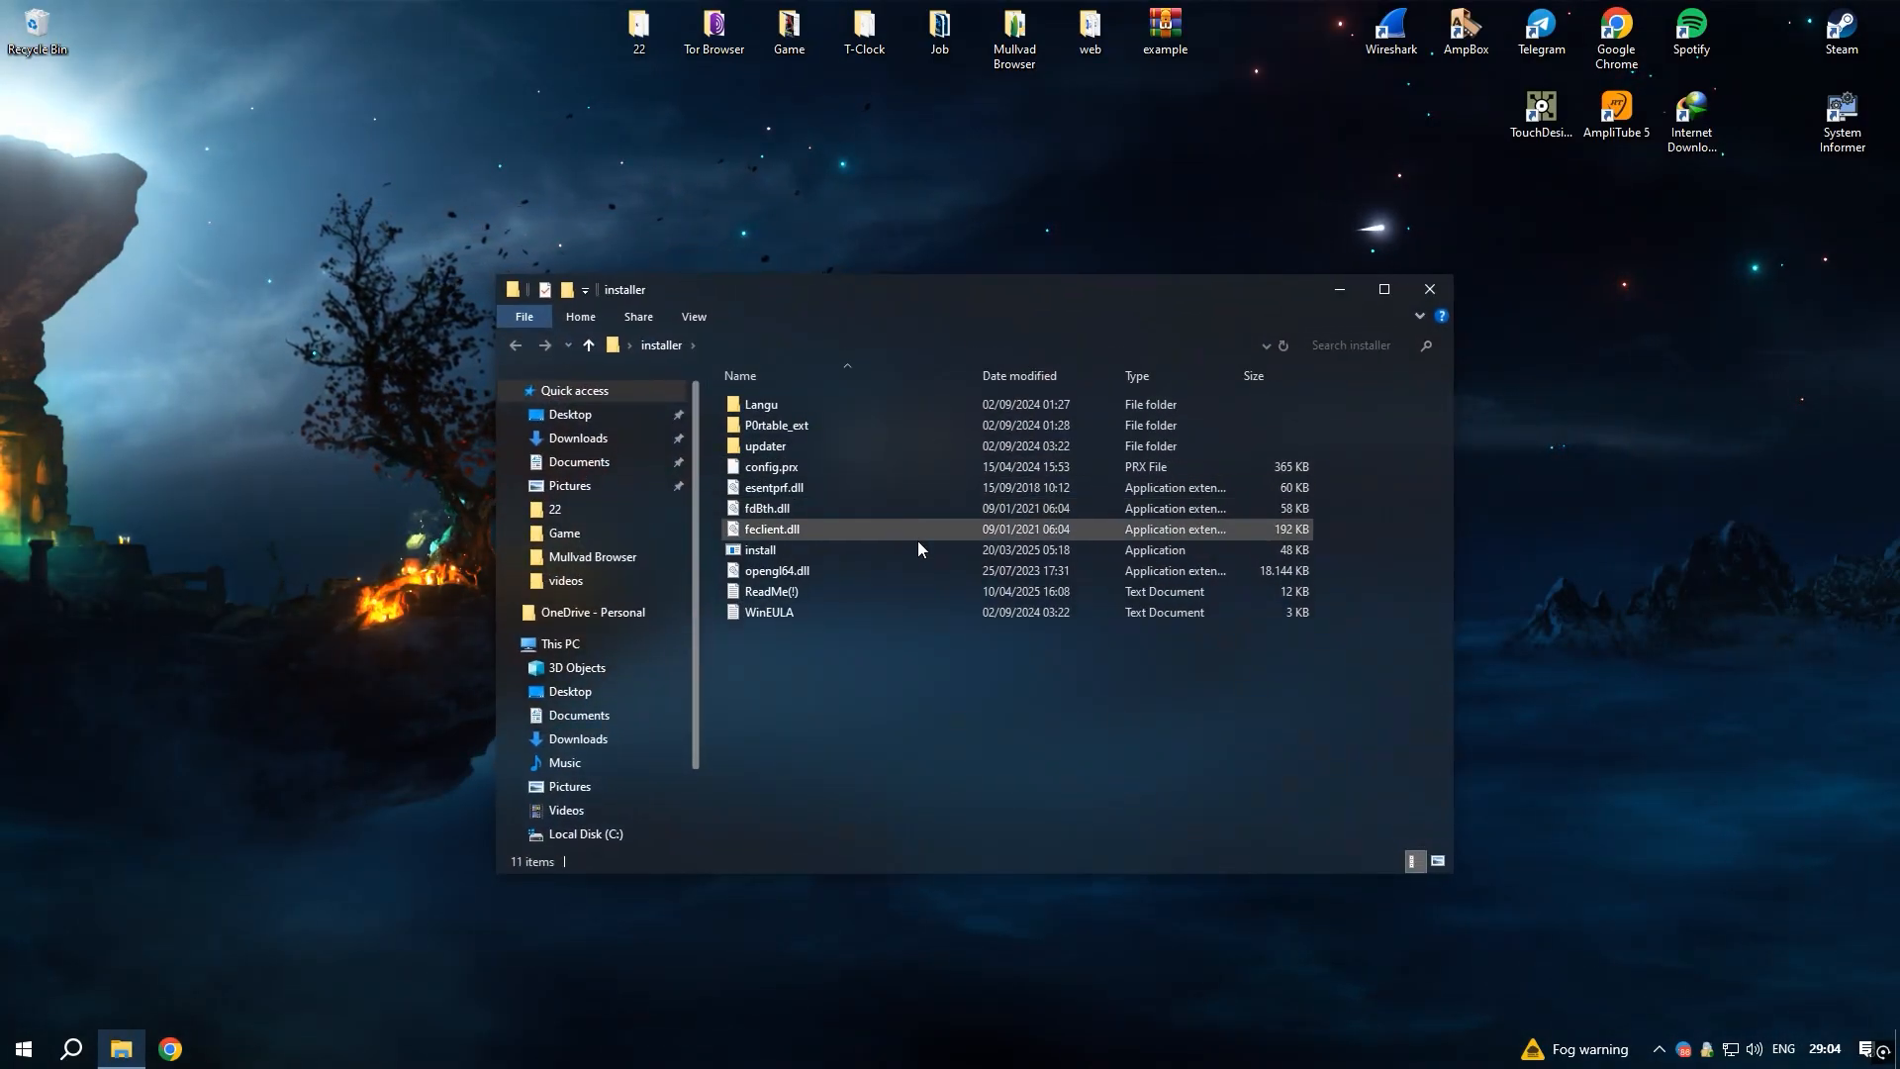
double_click(758, 549)
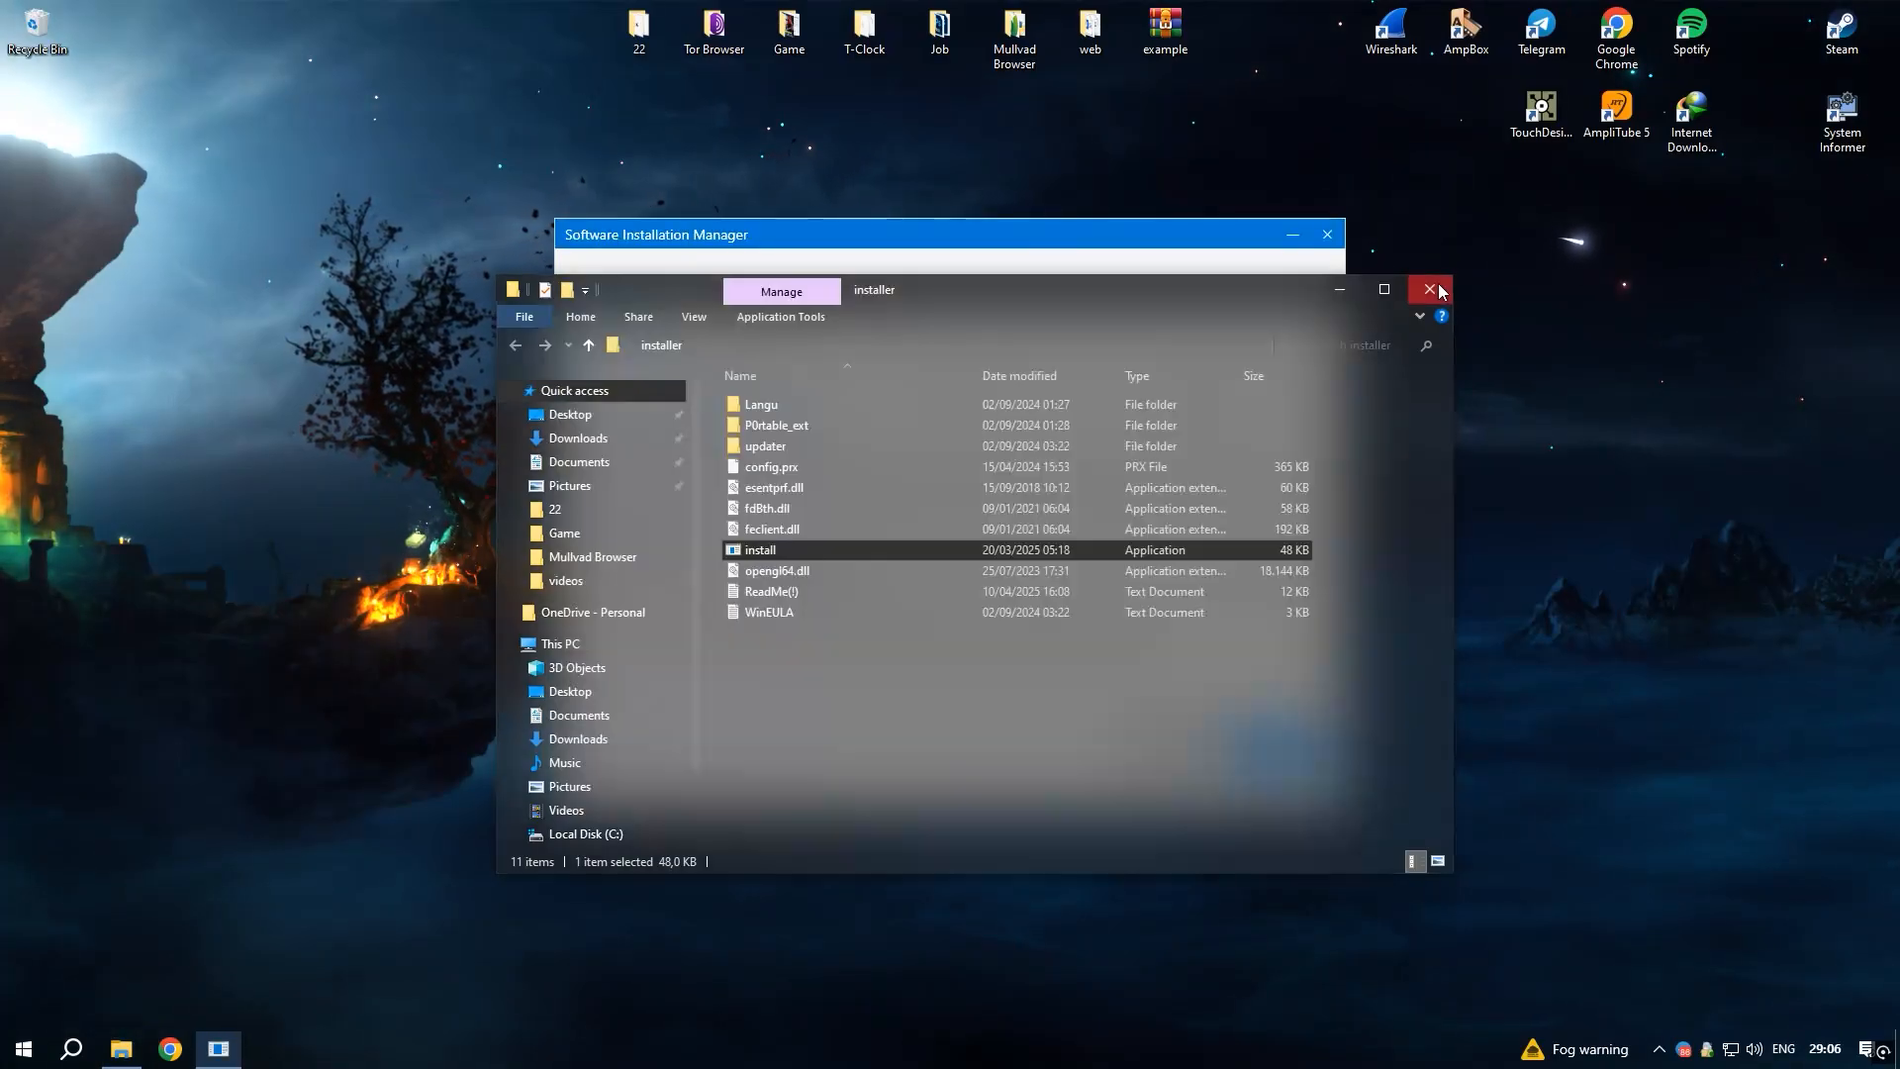
Step: Choose Sony Vegas Pro under Video as the product and proceed to its installation options
click(901, 300)
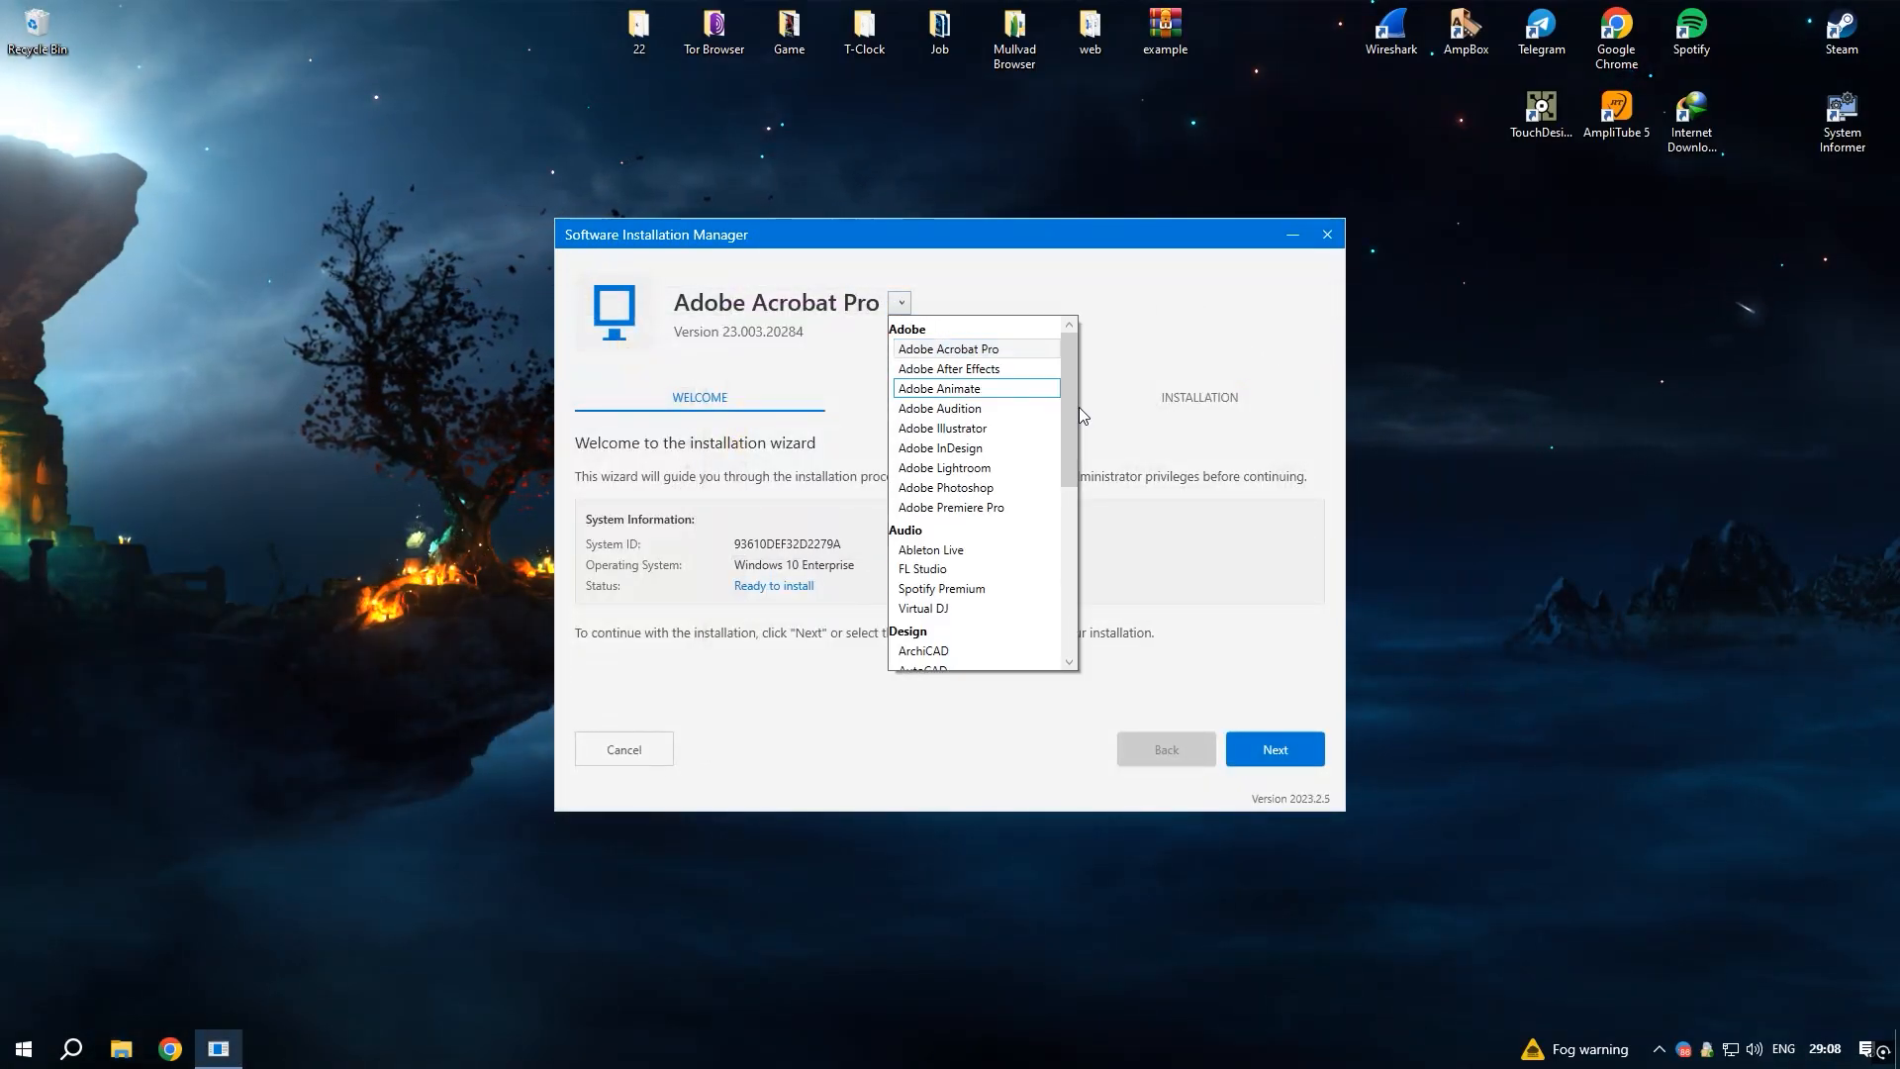
scroll(down, 3)
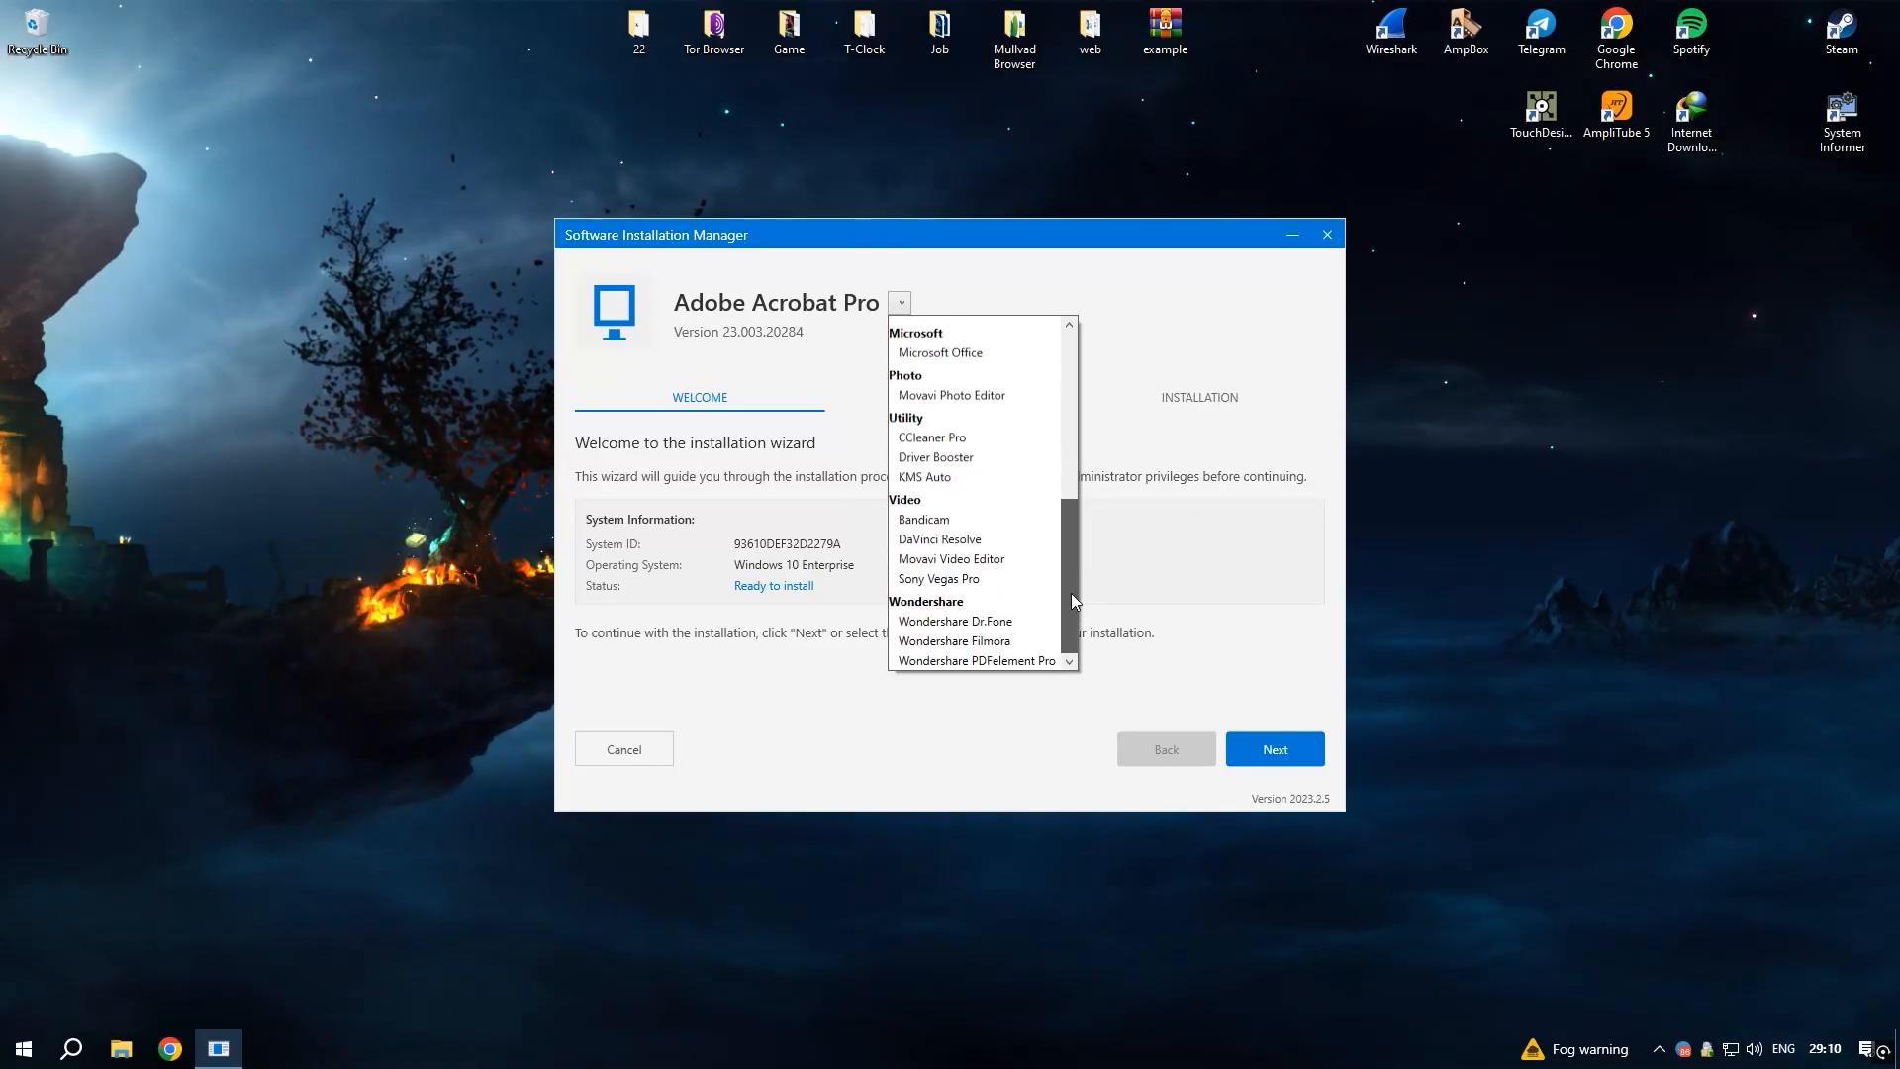
click(938, 578)
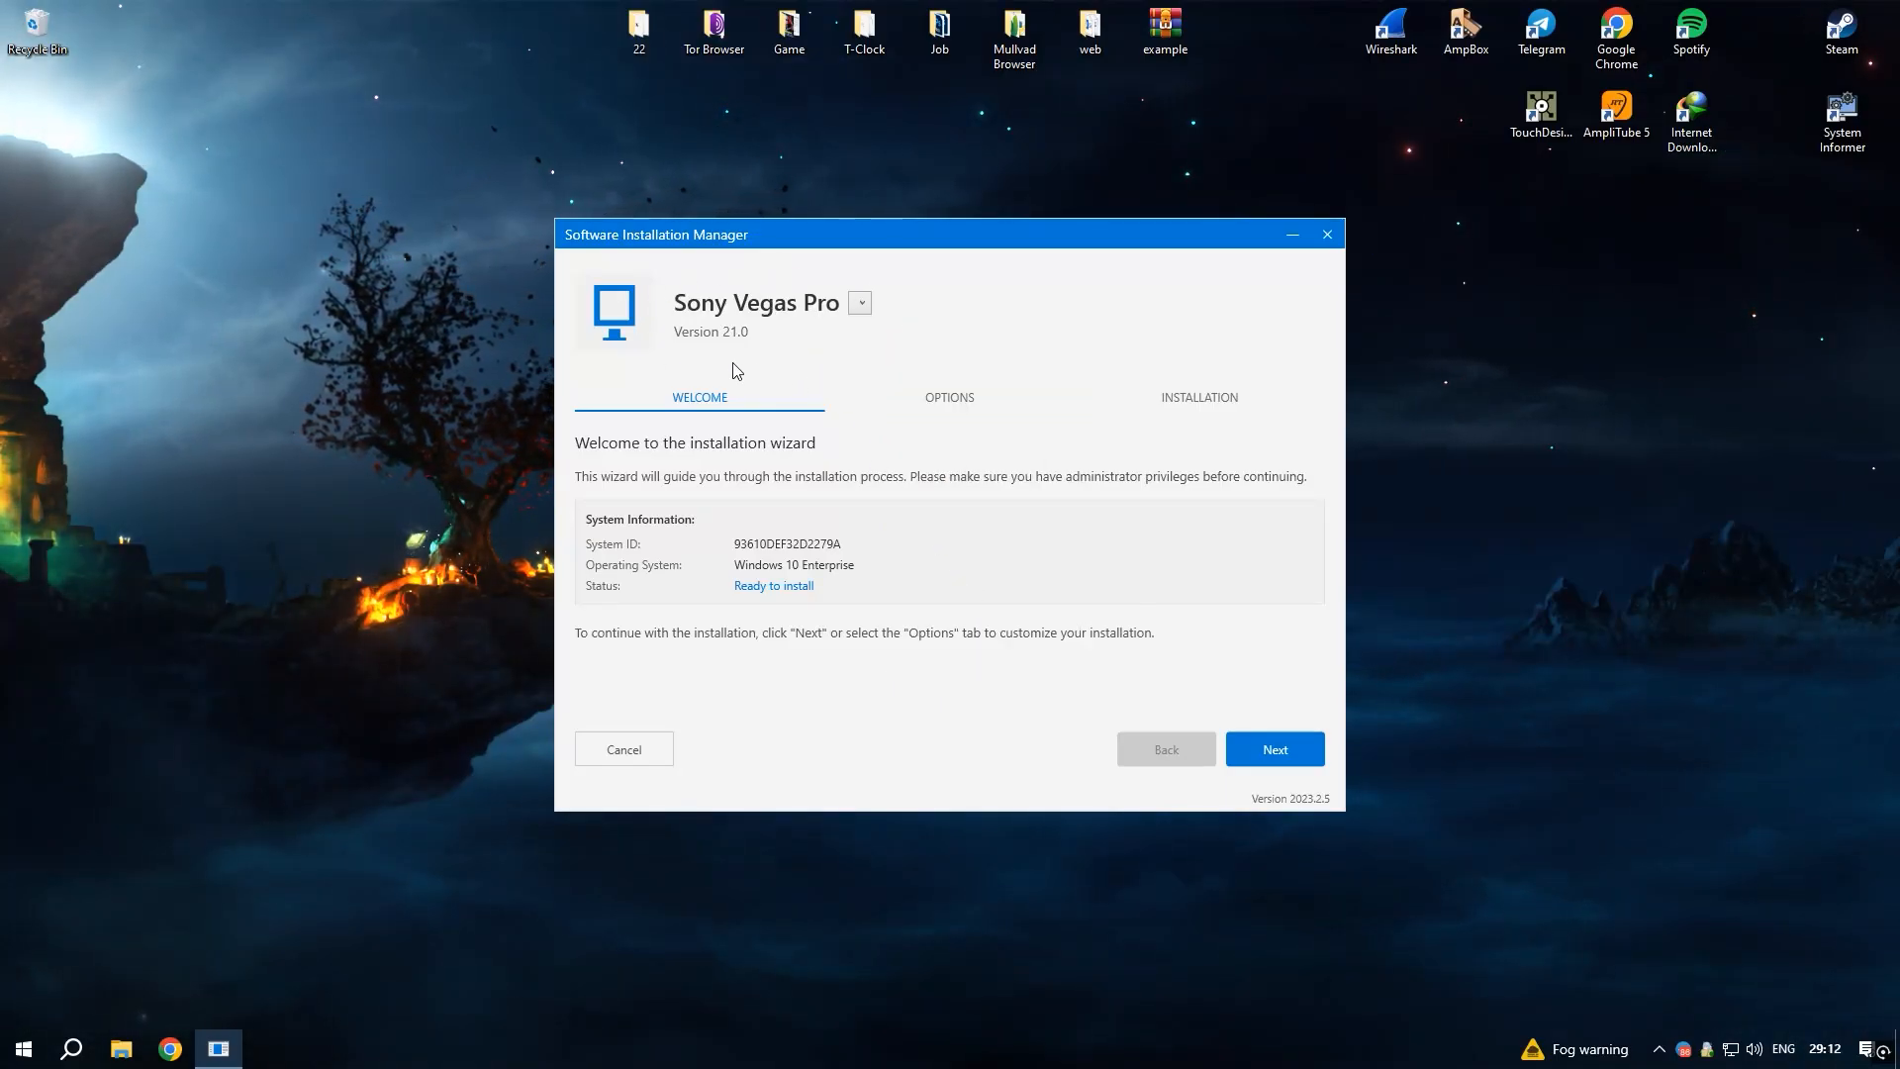
click(1273, 748)
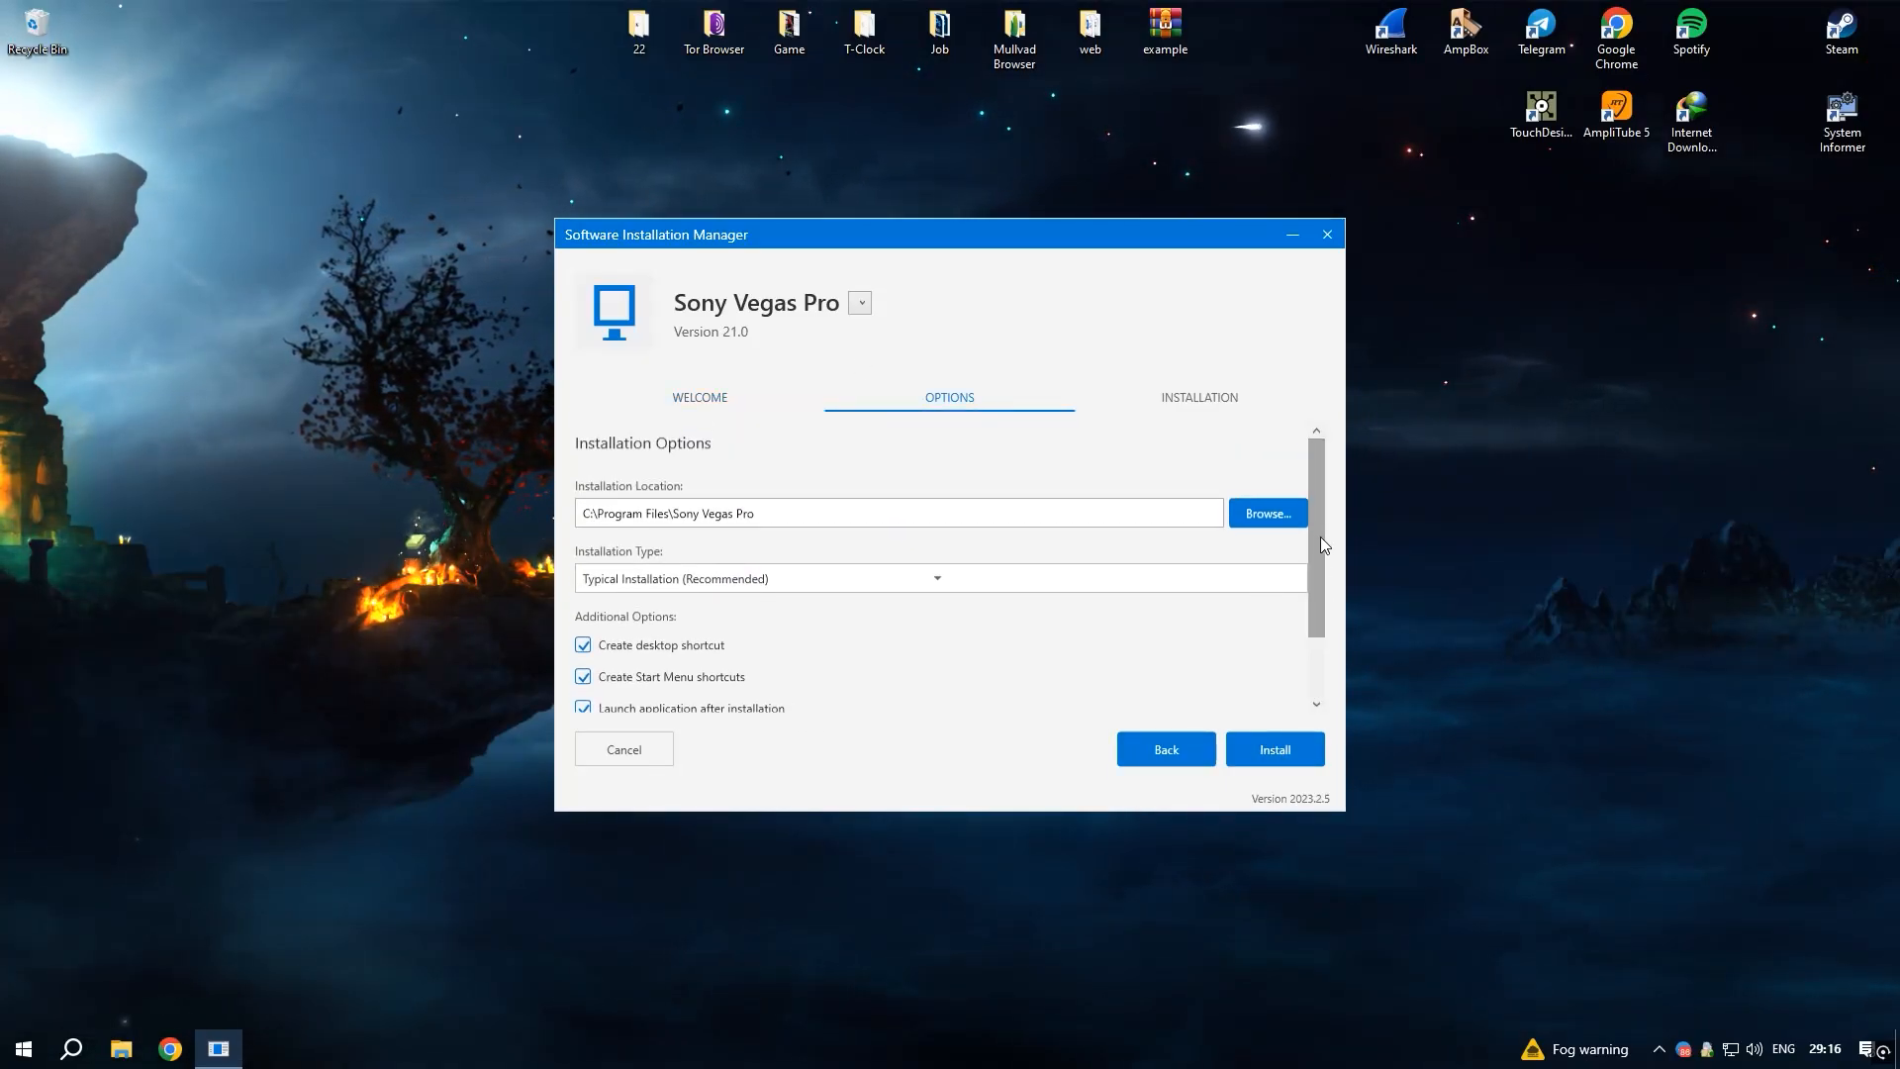
Step: Install Sony Vegas Pro until it completes successfully, then finish the wizard
click(1272, 748)
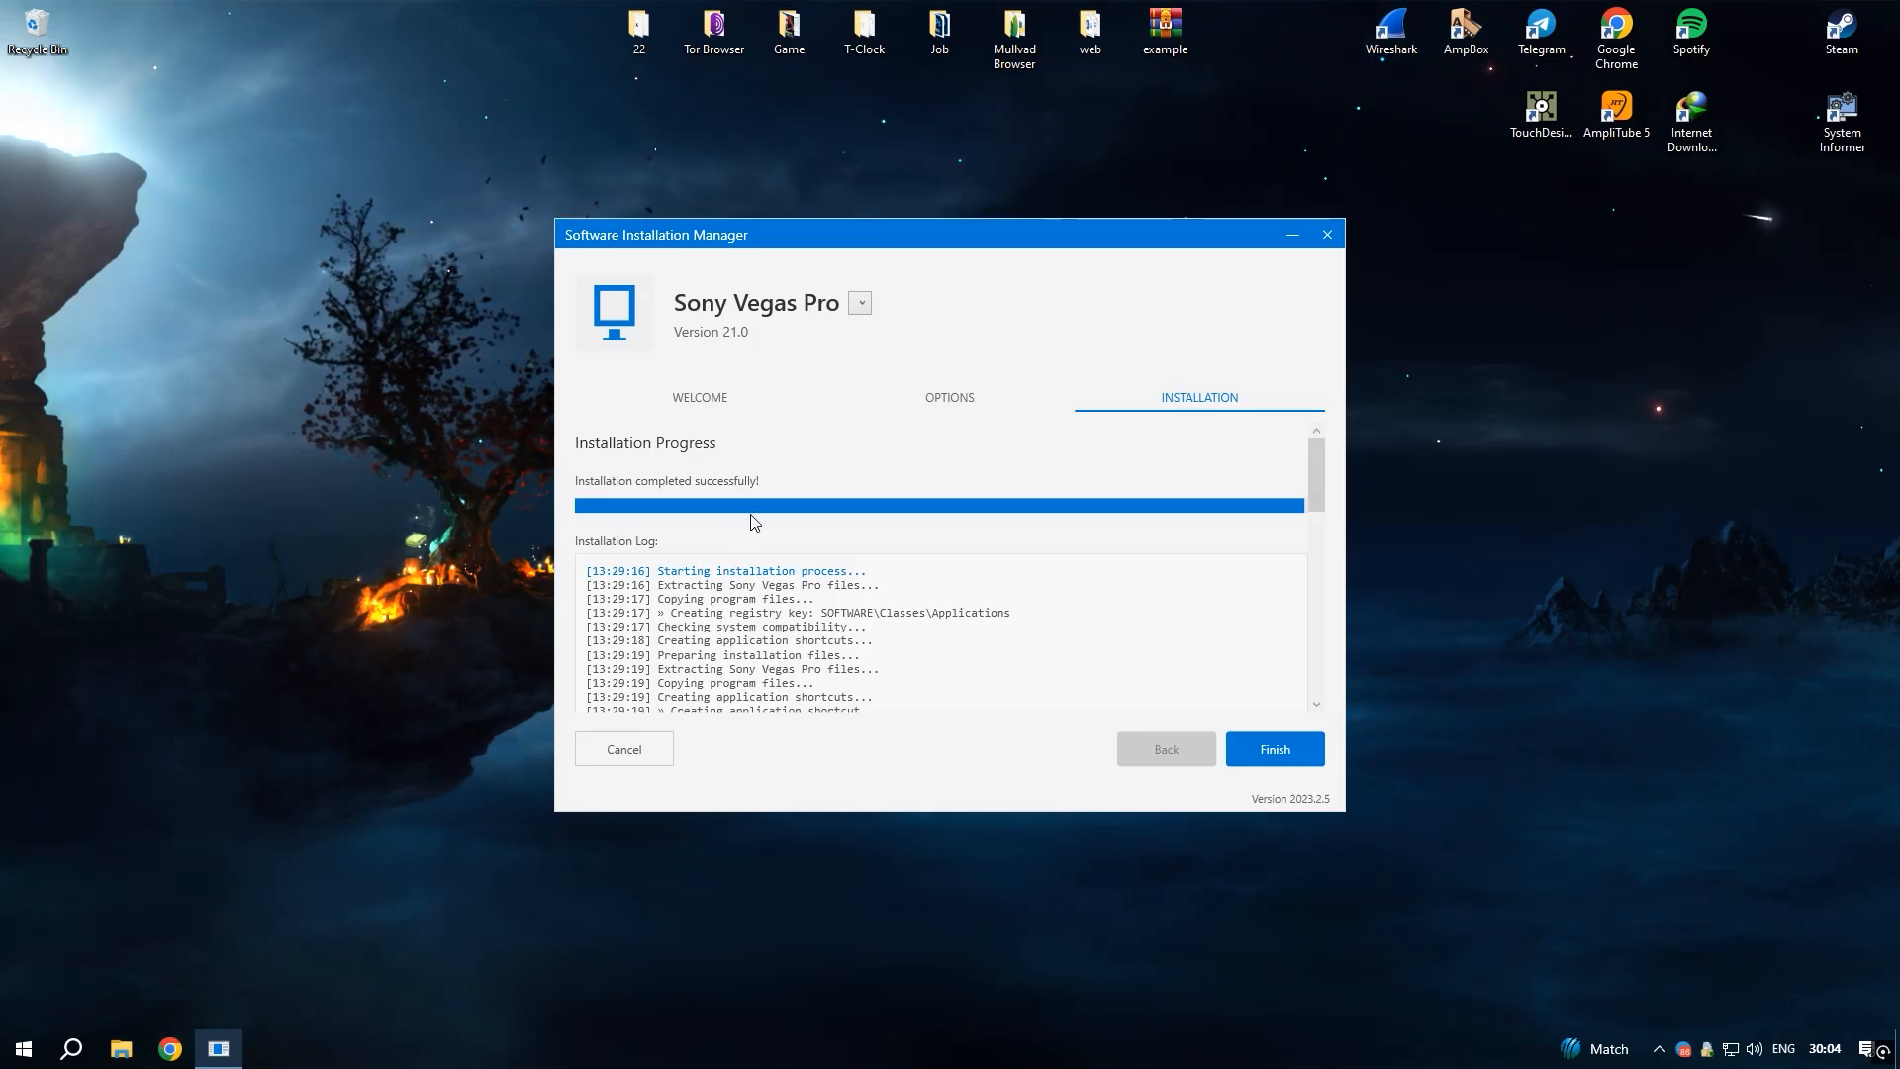
click(1273, 748)
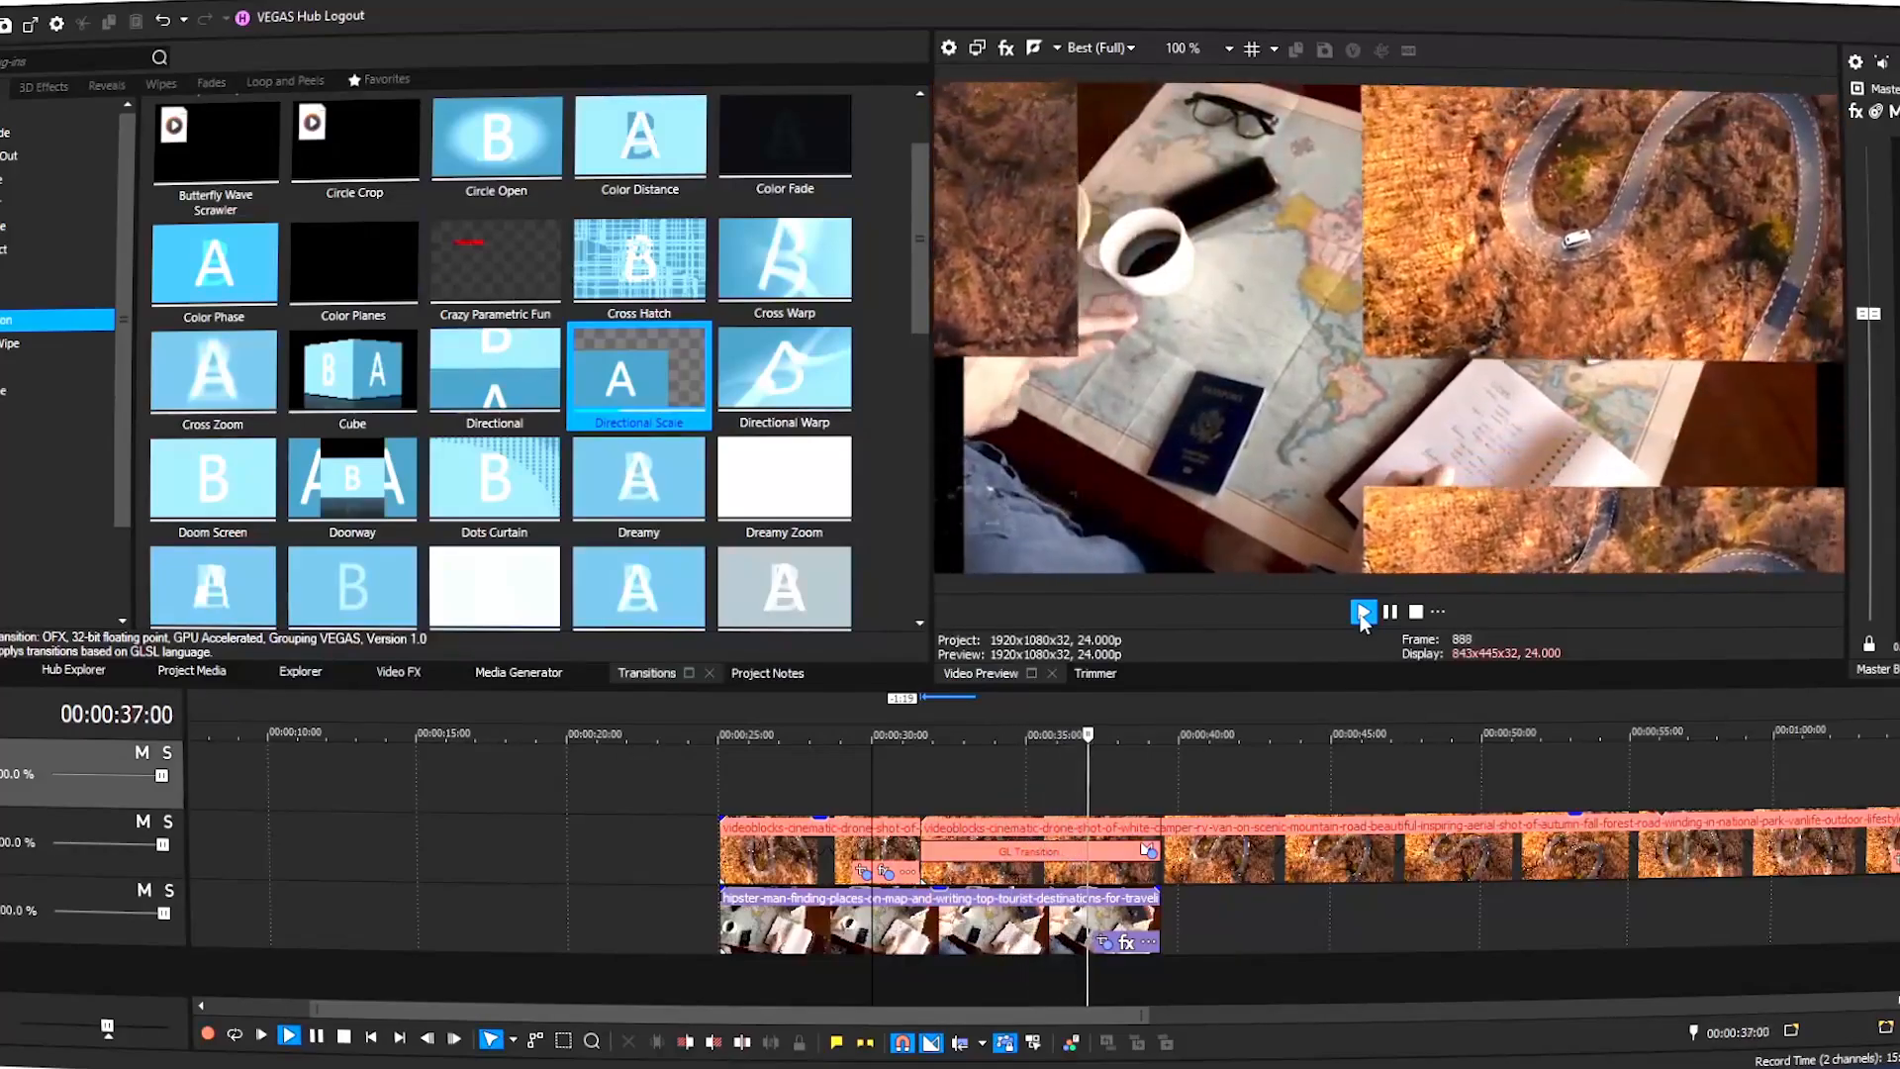
Step: Switch to the project holding the single mountain landscape clip with Offset and Wrap
click(1362, 612)
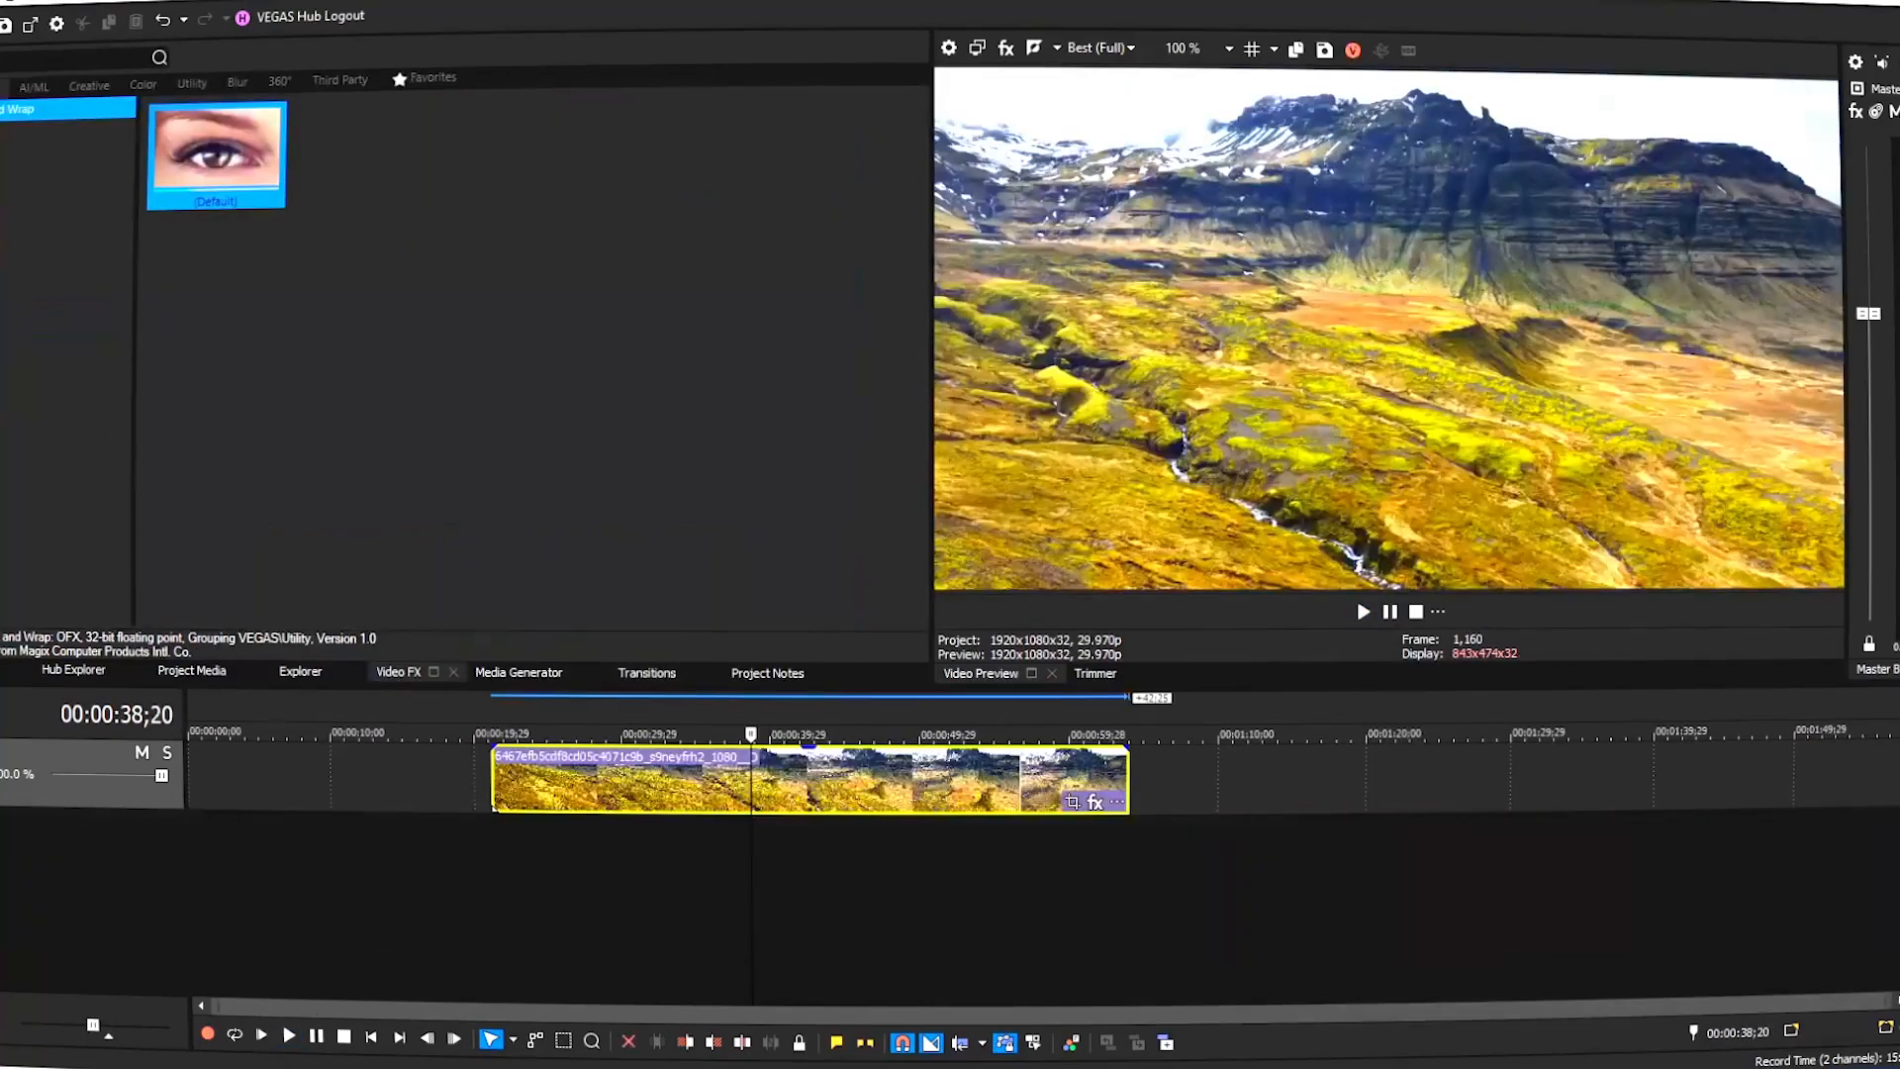
Step: Set the clip's Offset and Wrap Count to 5 with mirrored horizontal and vertical wrap modes
click(1093, 802)
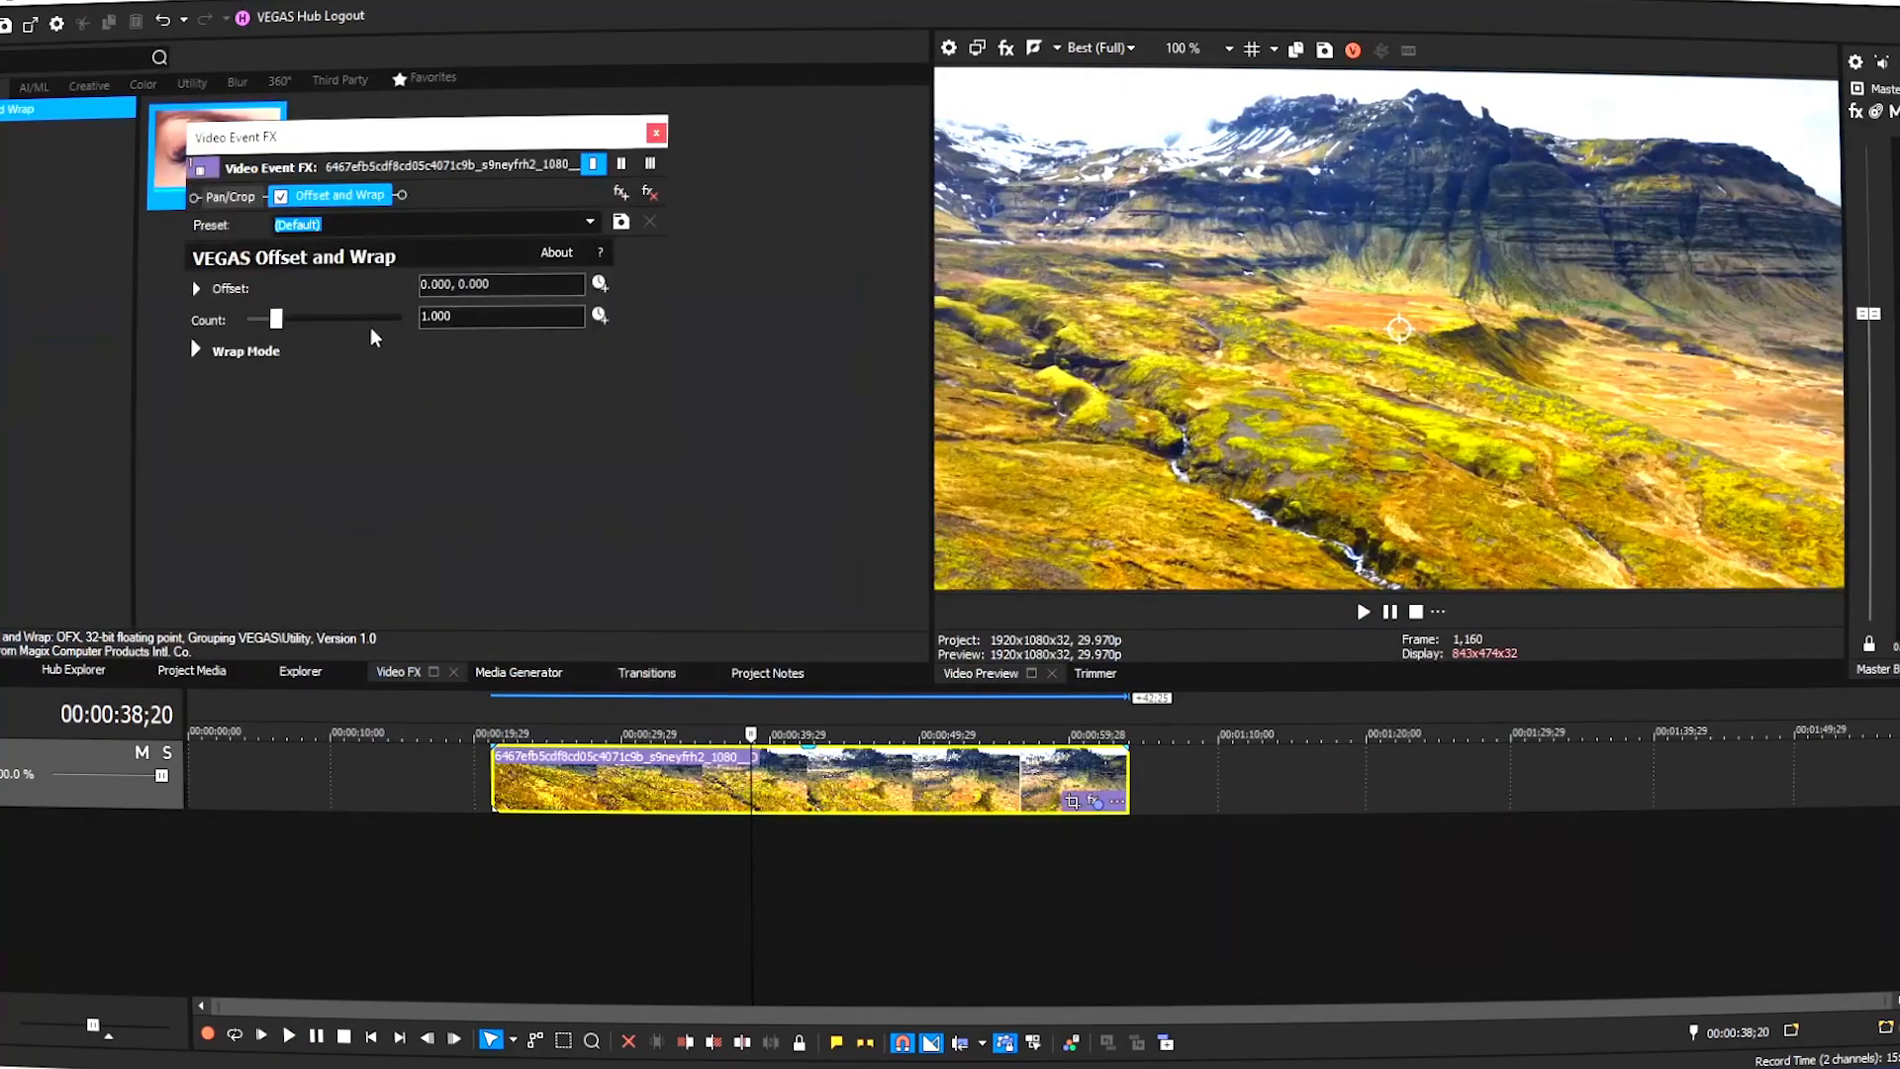
drag(273, 319, 402, 318)
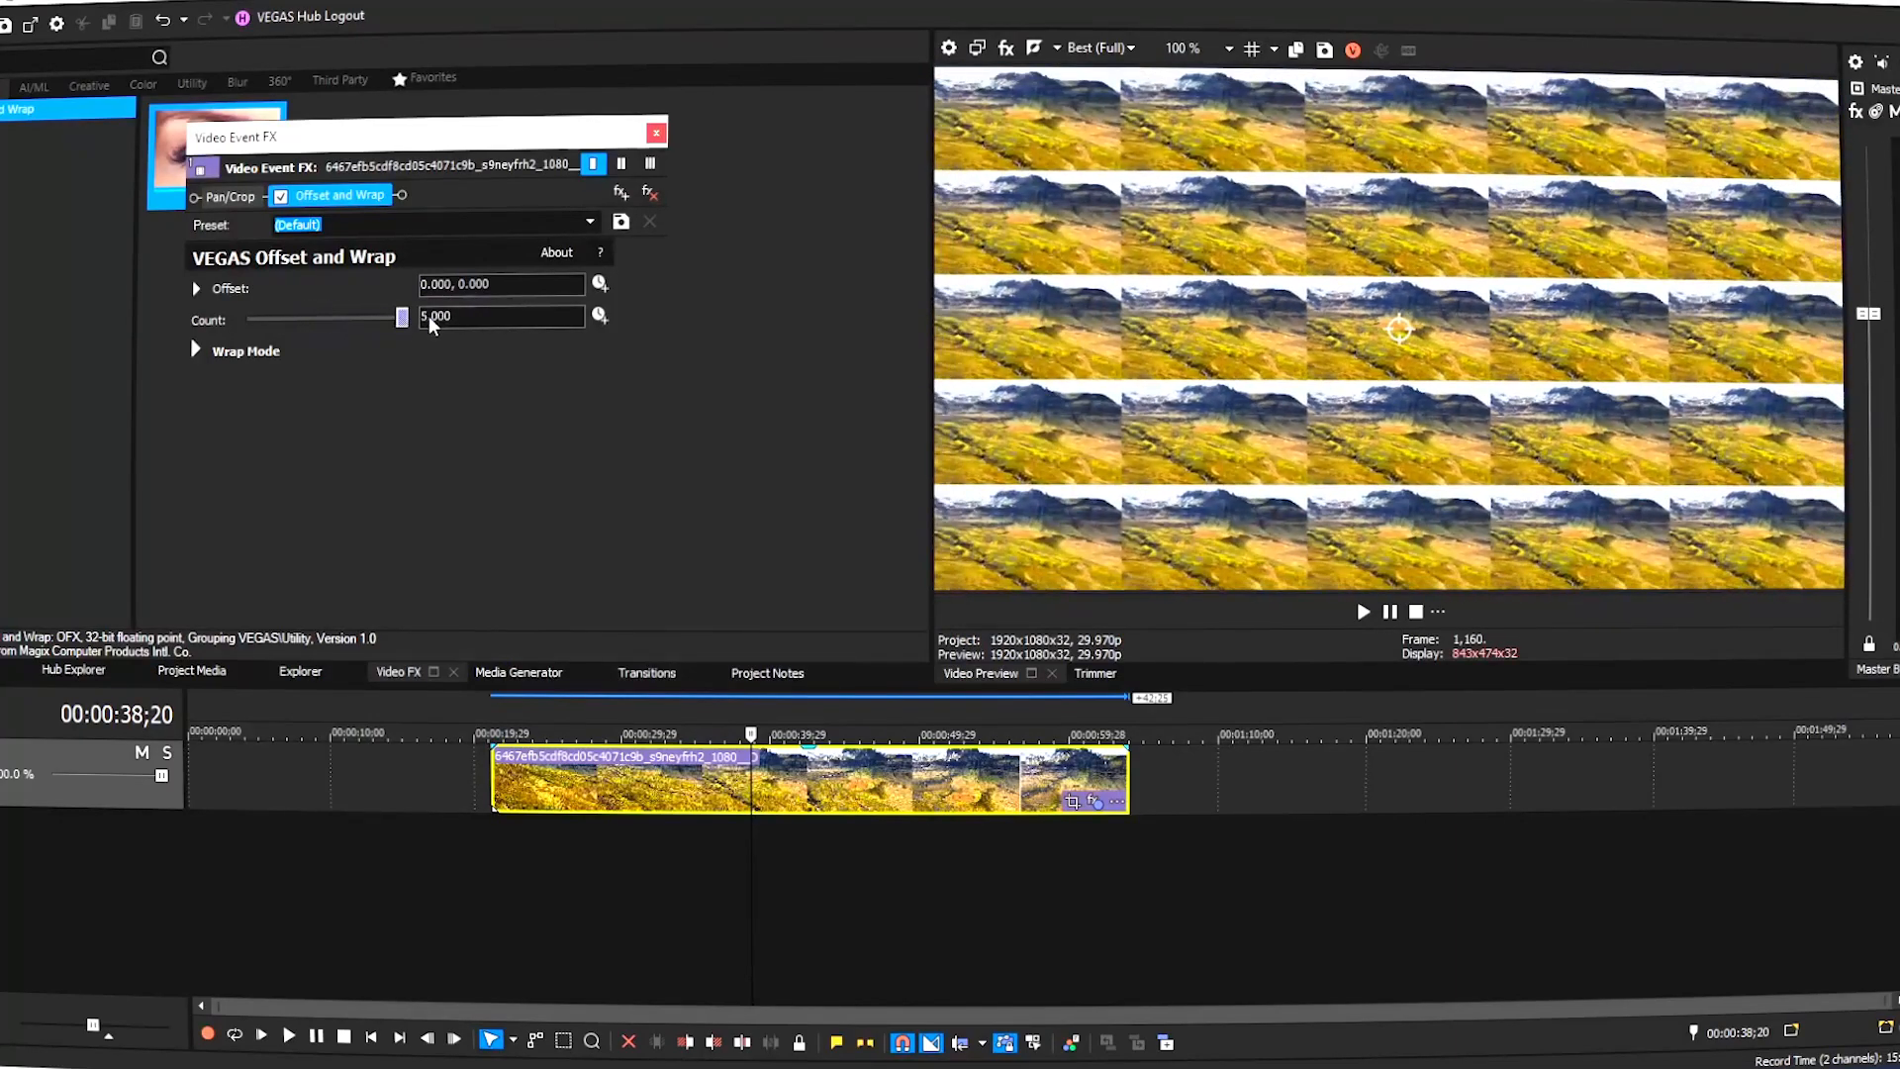
click(243, 351)
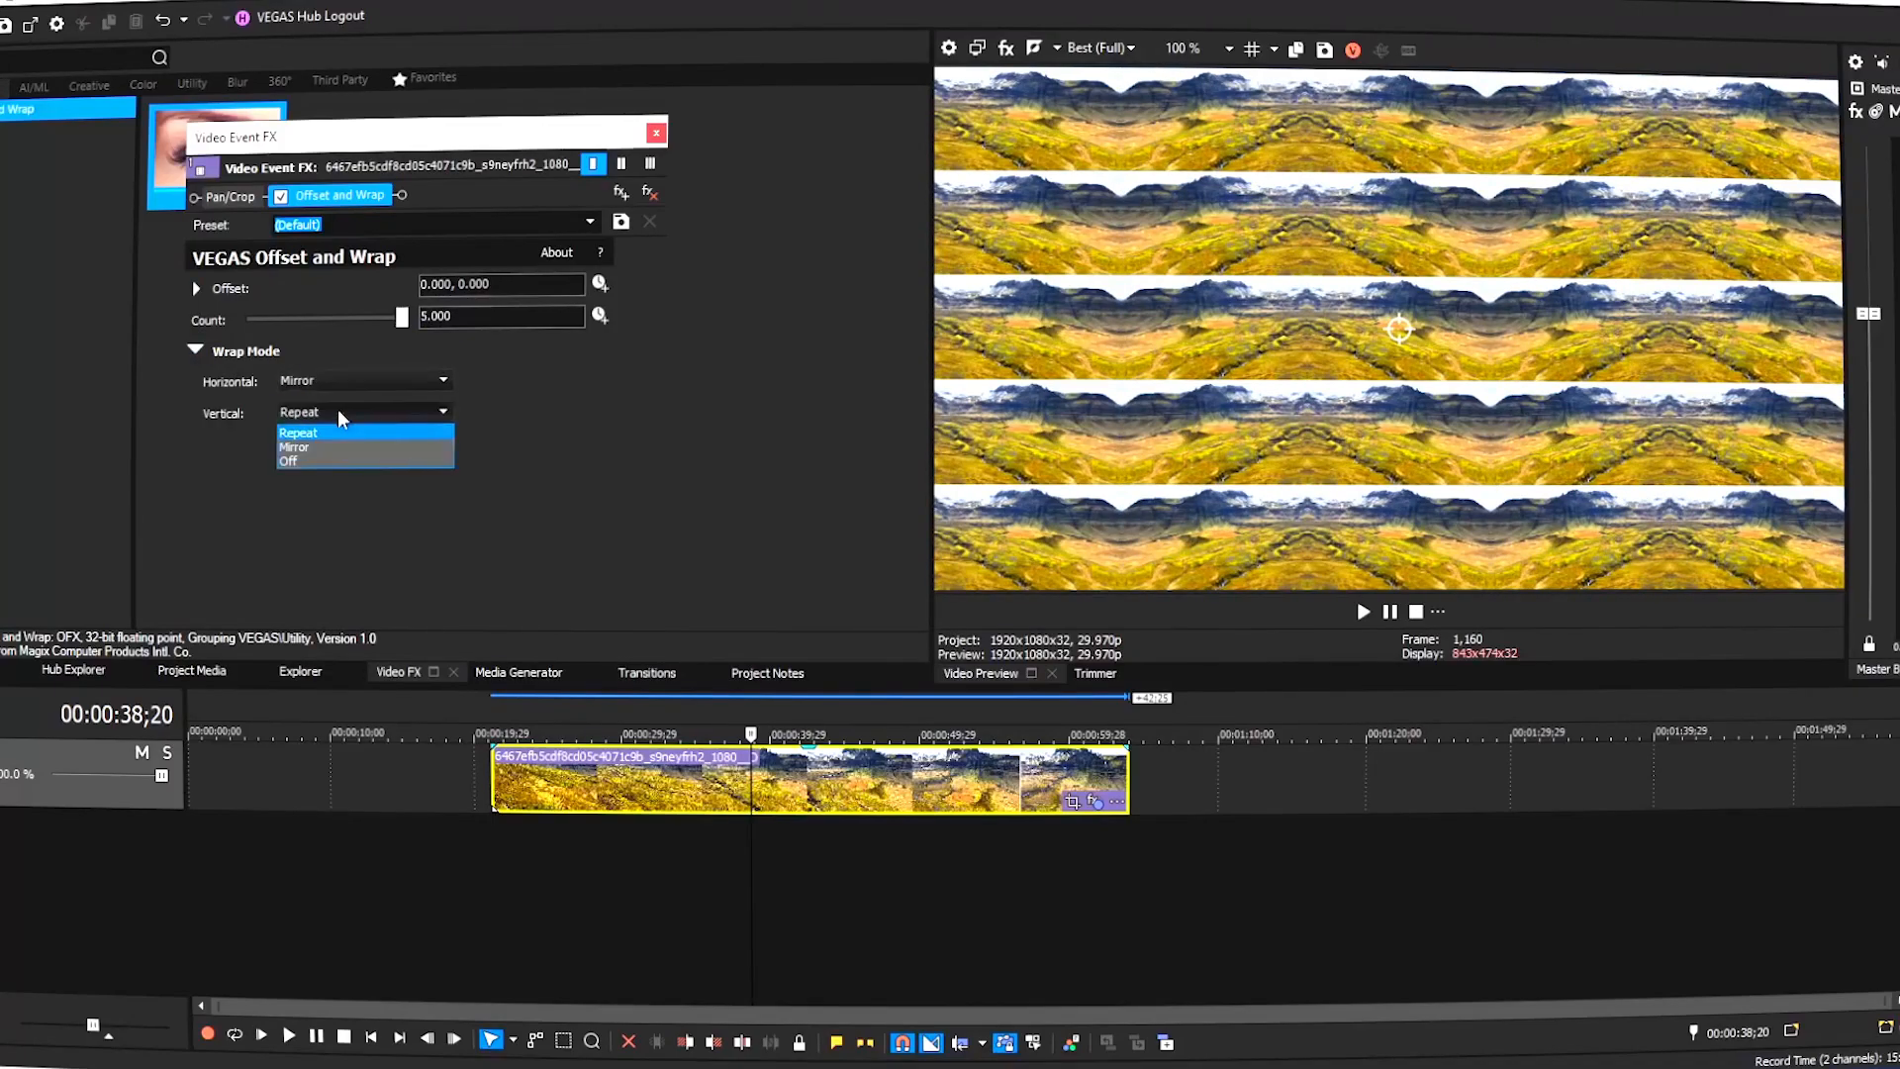
click(298, 434)
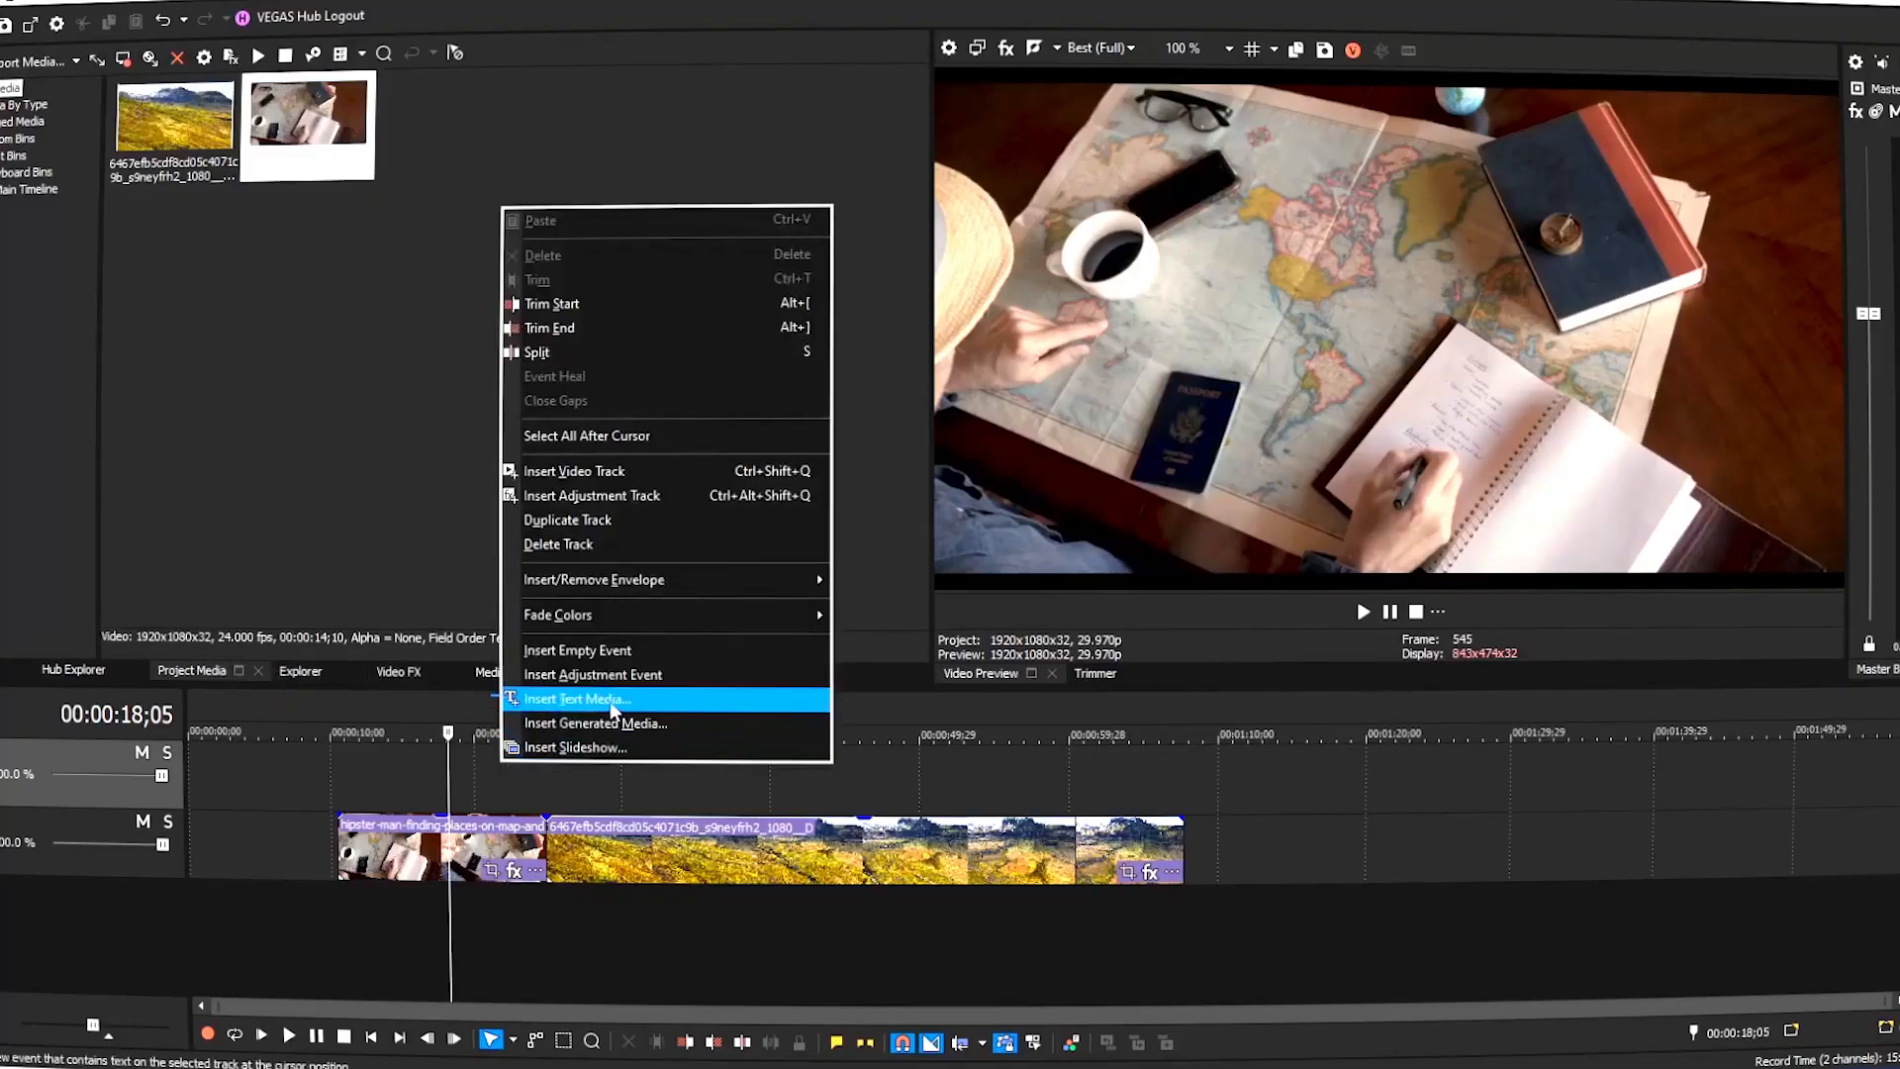
Step: Insert a text media event on the upper track at the 18-second playhead
click(576, 699)
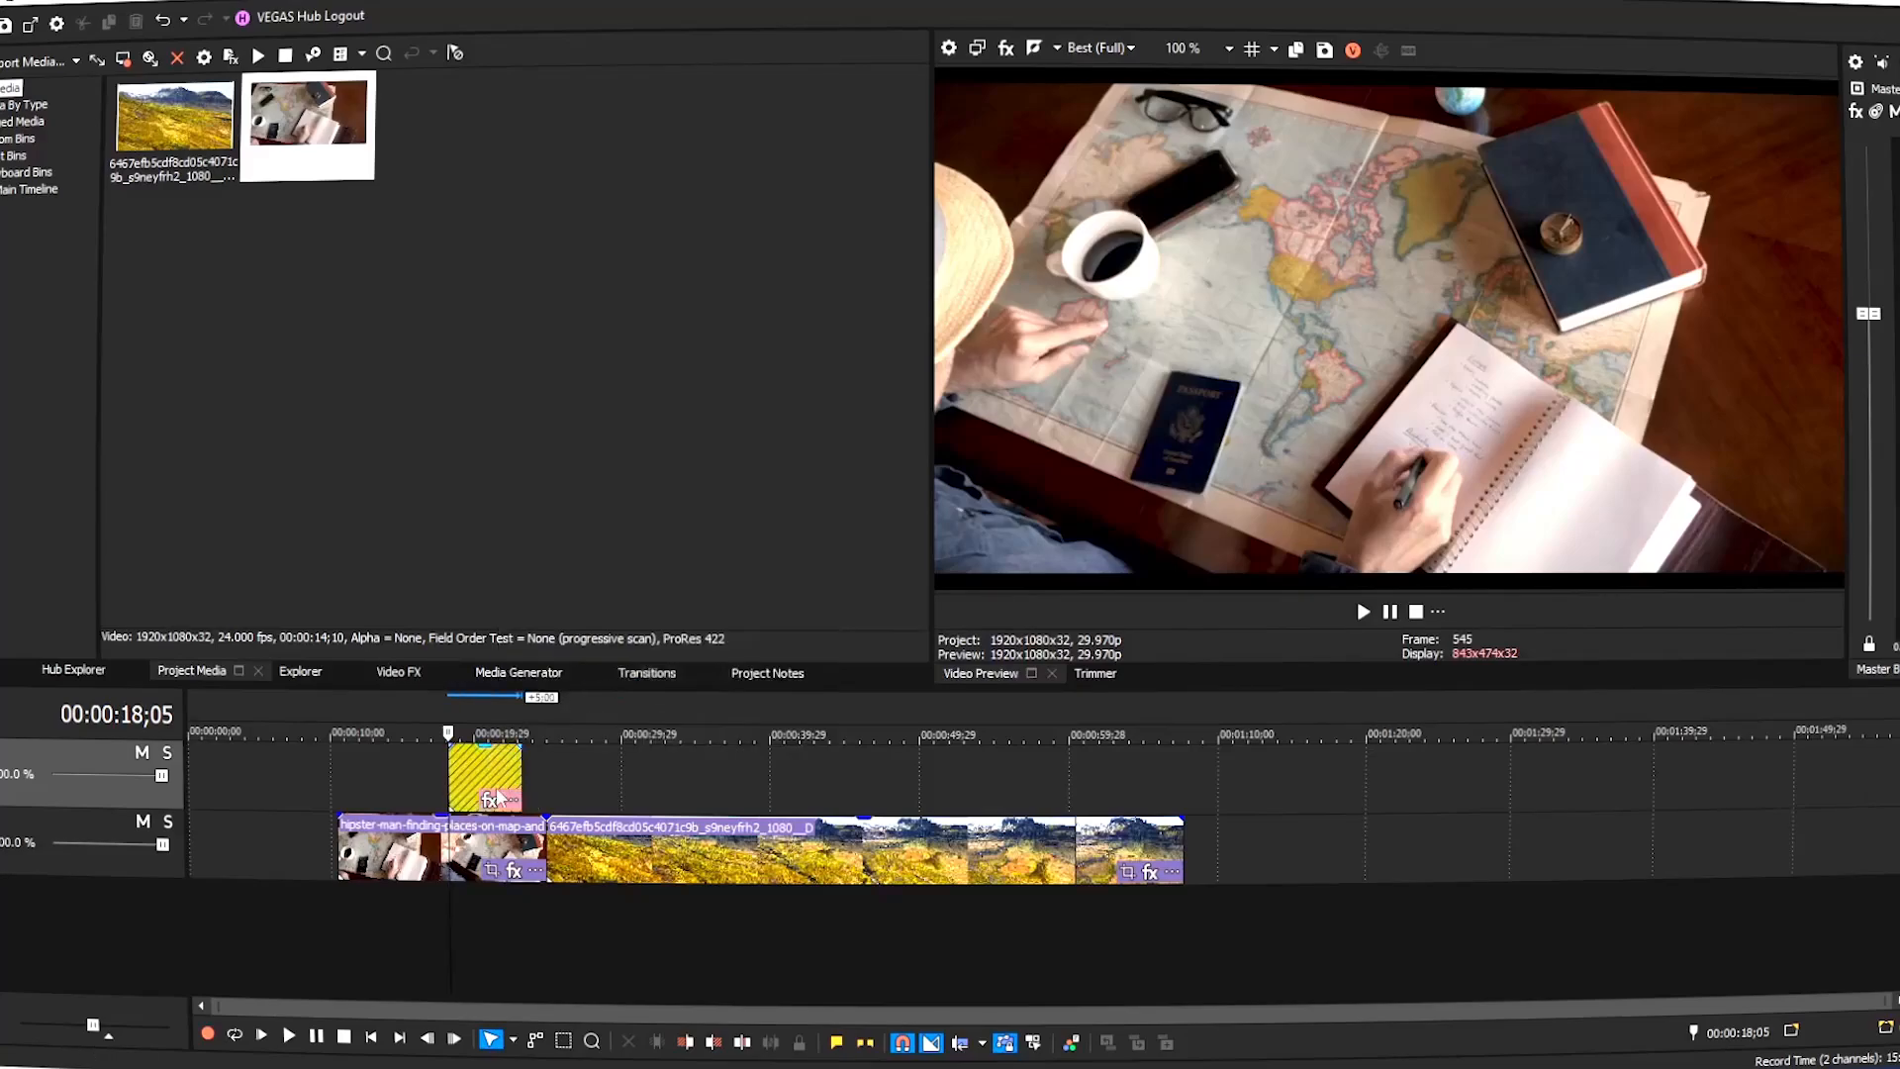